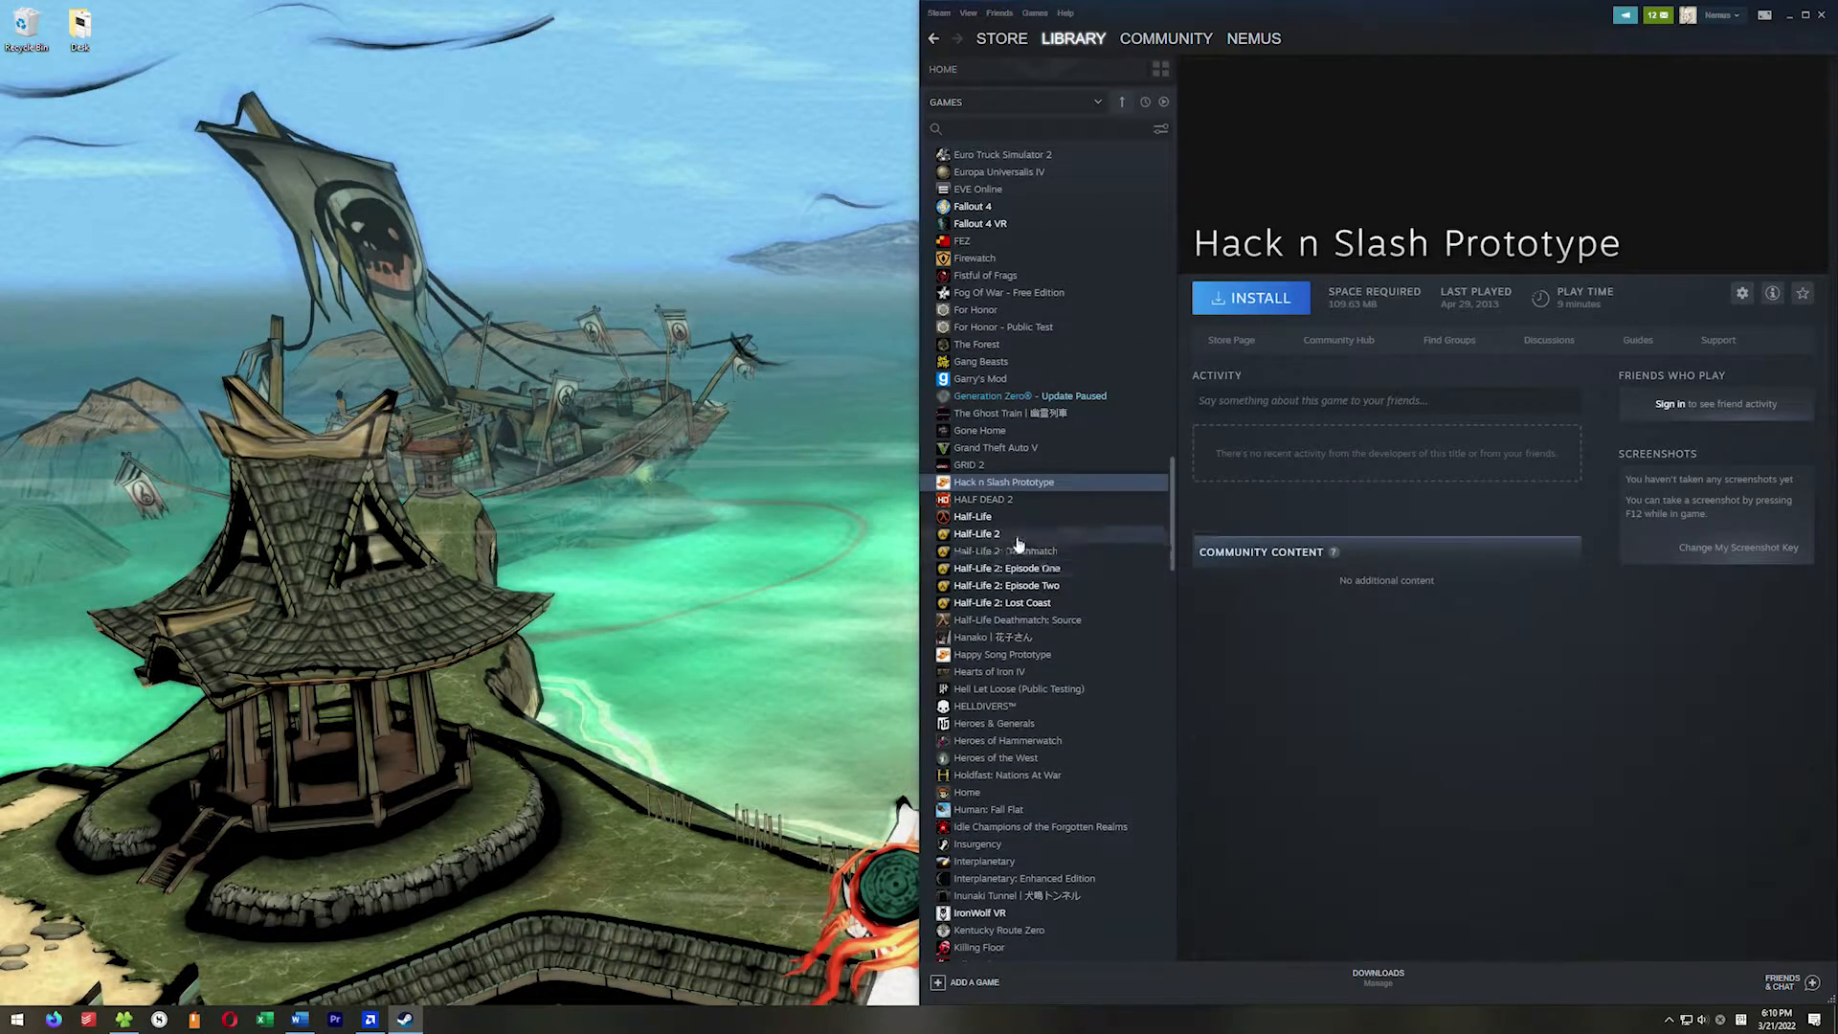
- Open the Half-Life 2: Episode One page from the Steam library sidebar
{"action": "left_click", "coordinate": [1006, 567]}
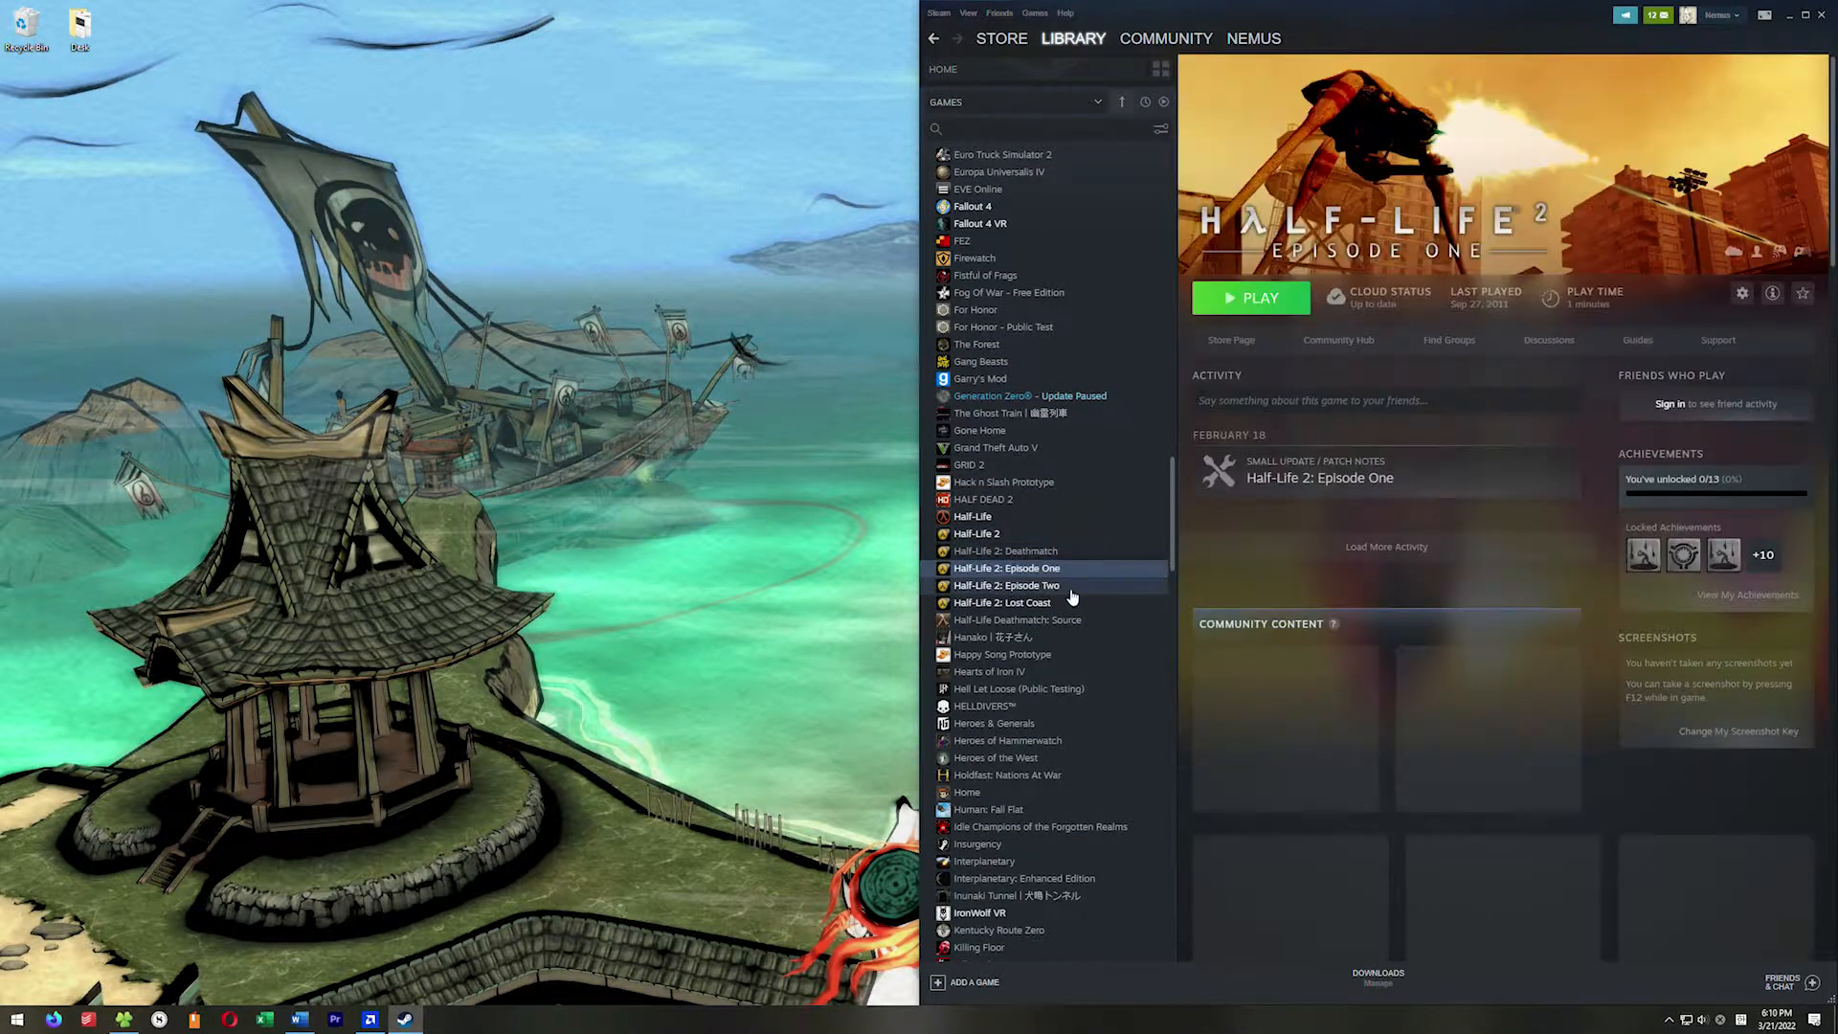
{"action": "left_click", "coordinate": [1004, 603]}
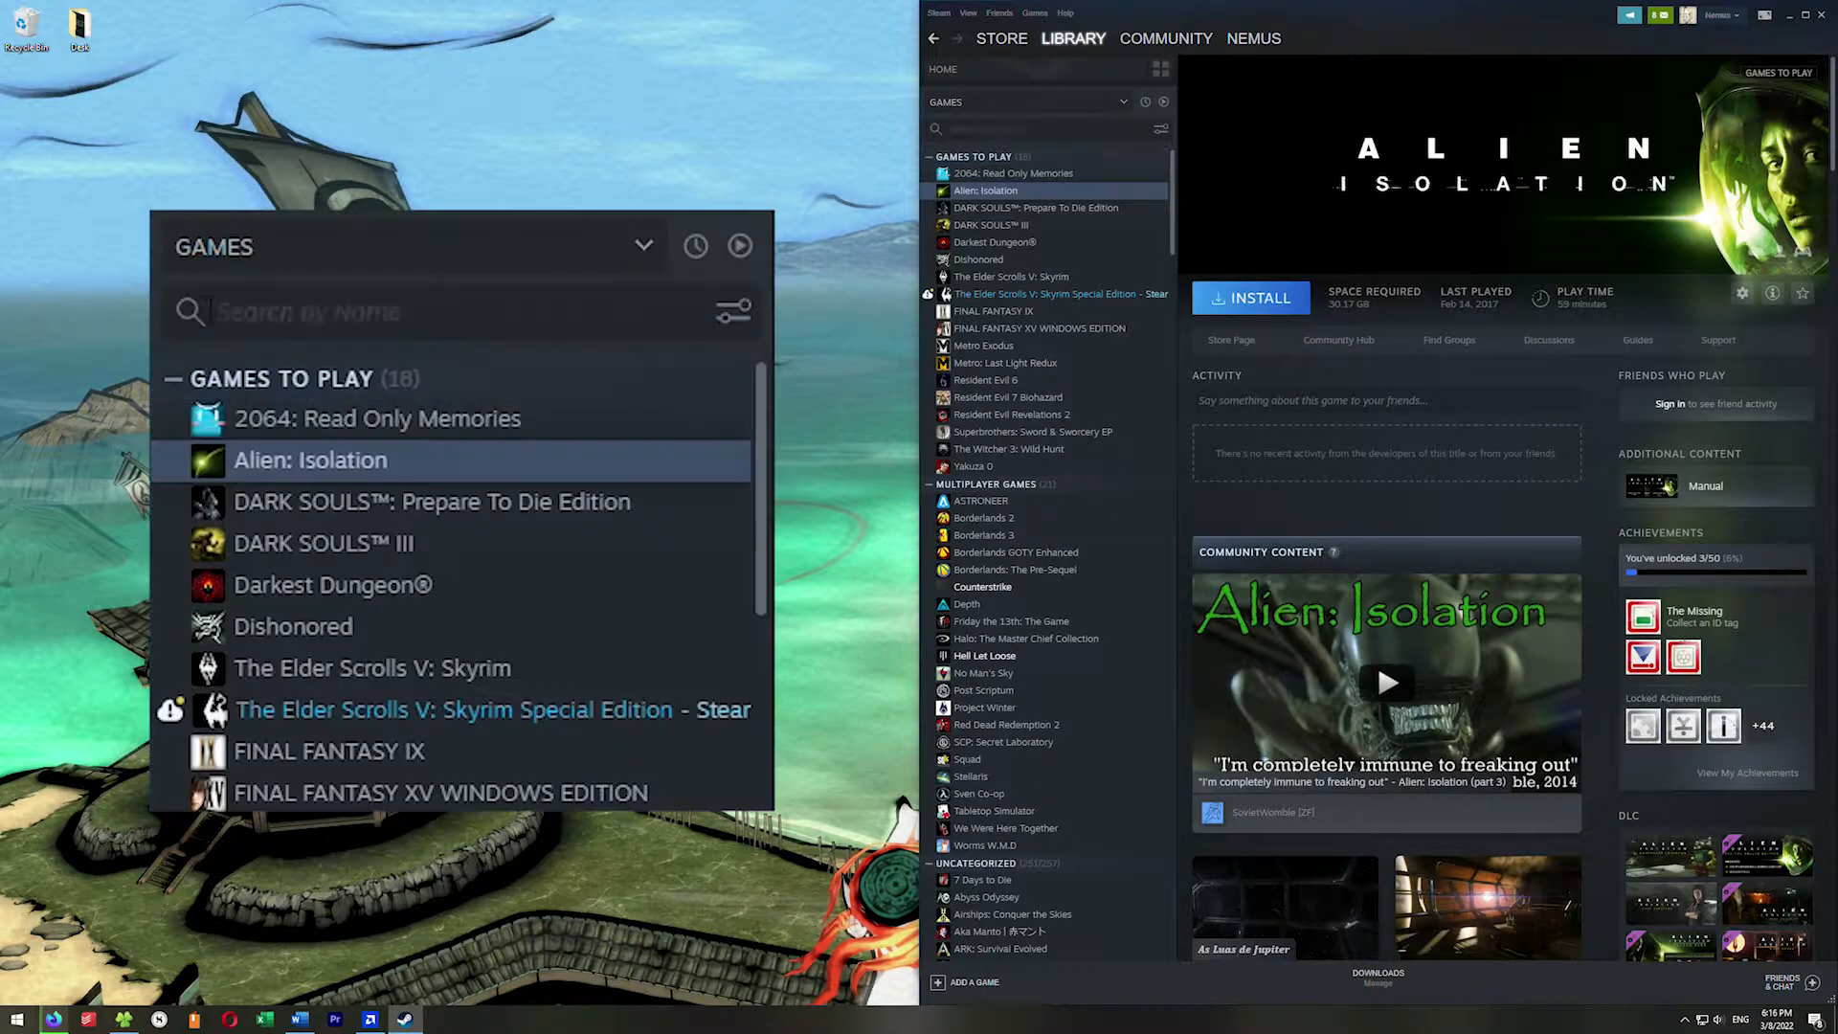
- Search the library for 'source sdk' and install Source SDK Base 2013 Singleplayer
{"action": "left_click", "coordinate": [411, 310]}
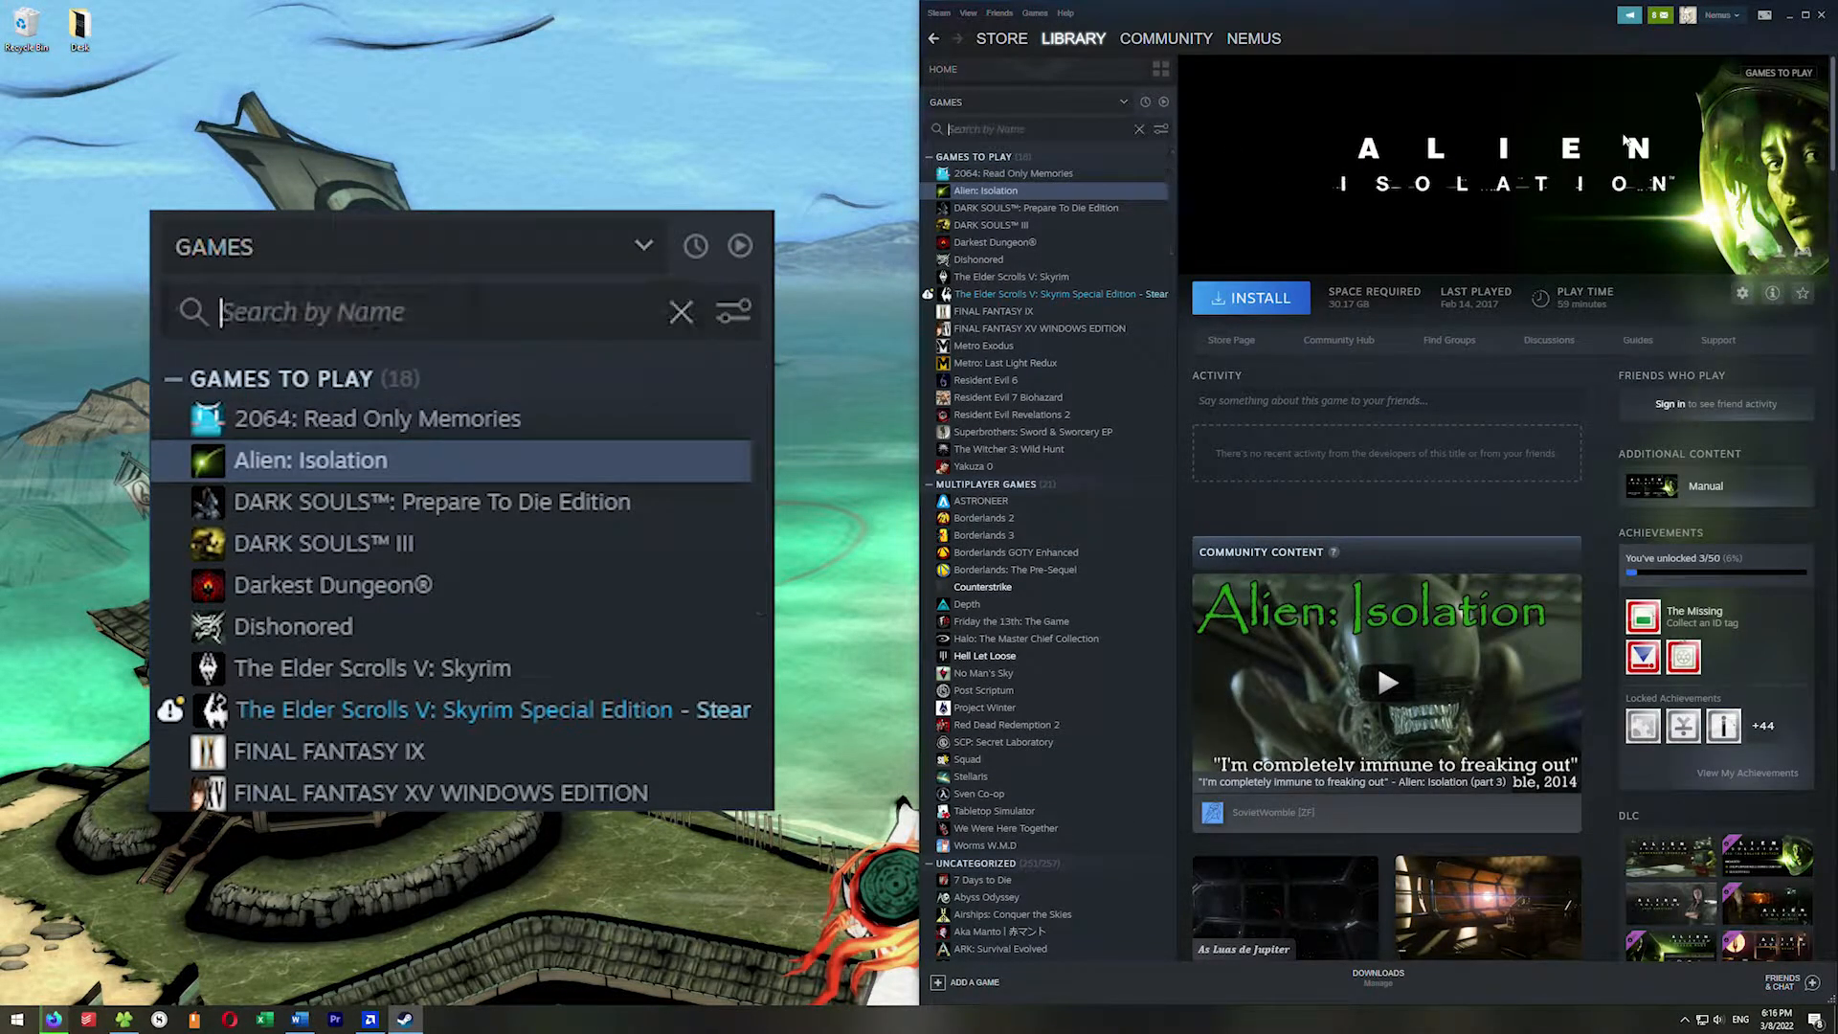
{"action": "type", "text": "source s"}
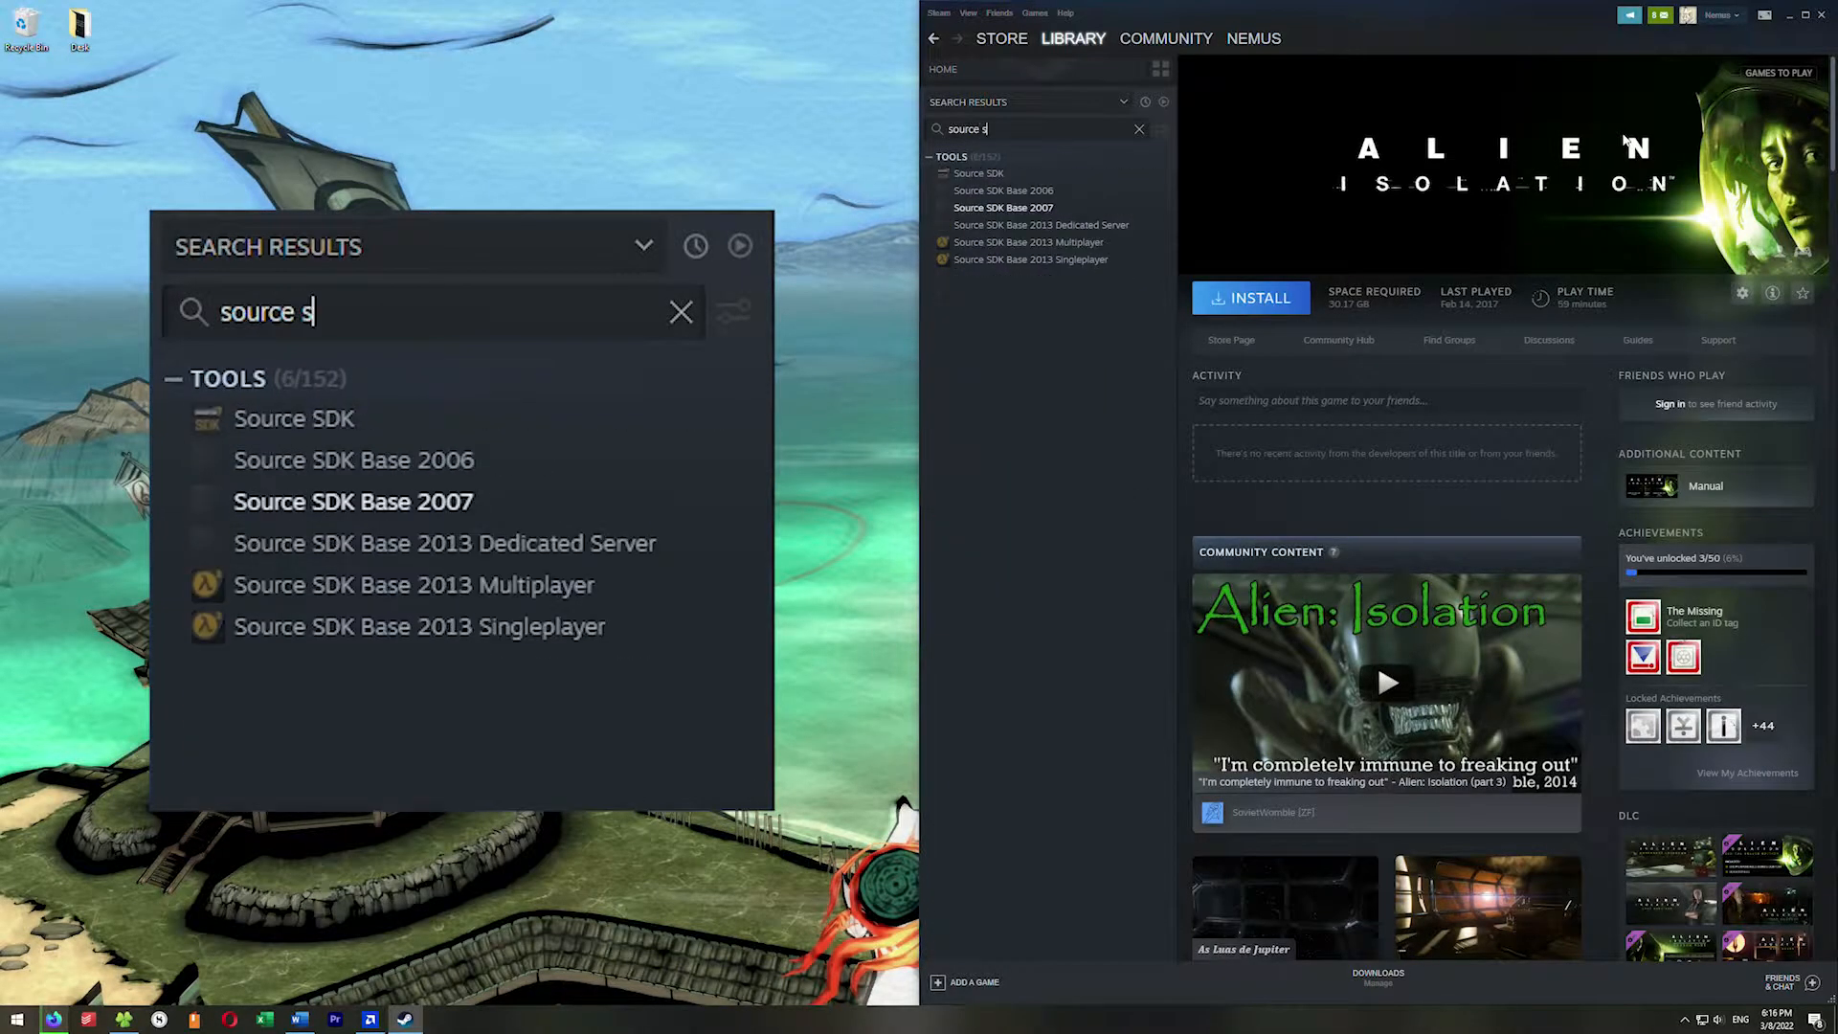
{"action": "type", "text": "dk"}
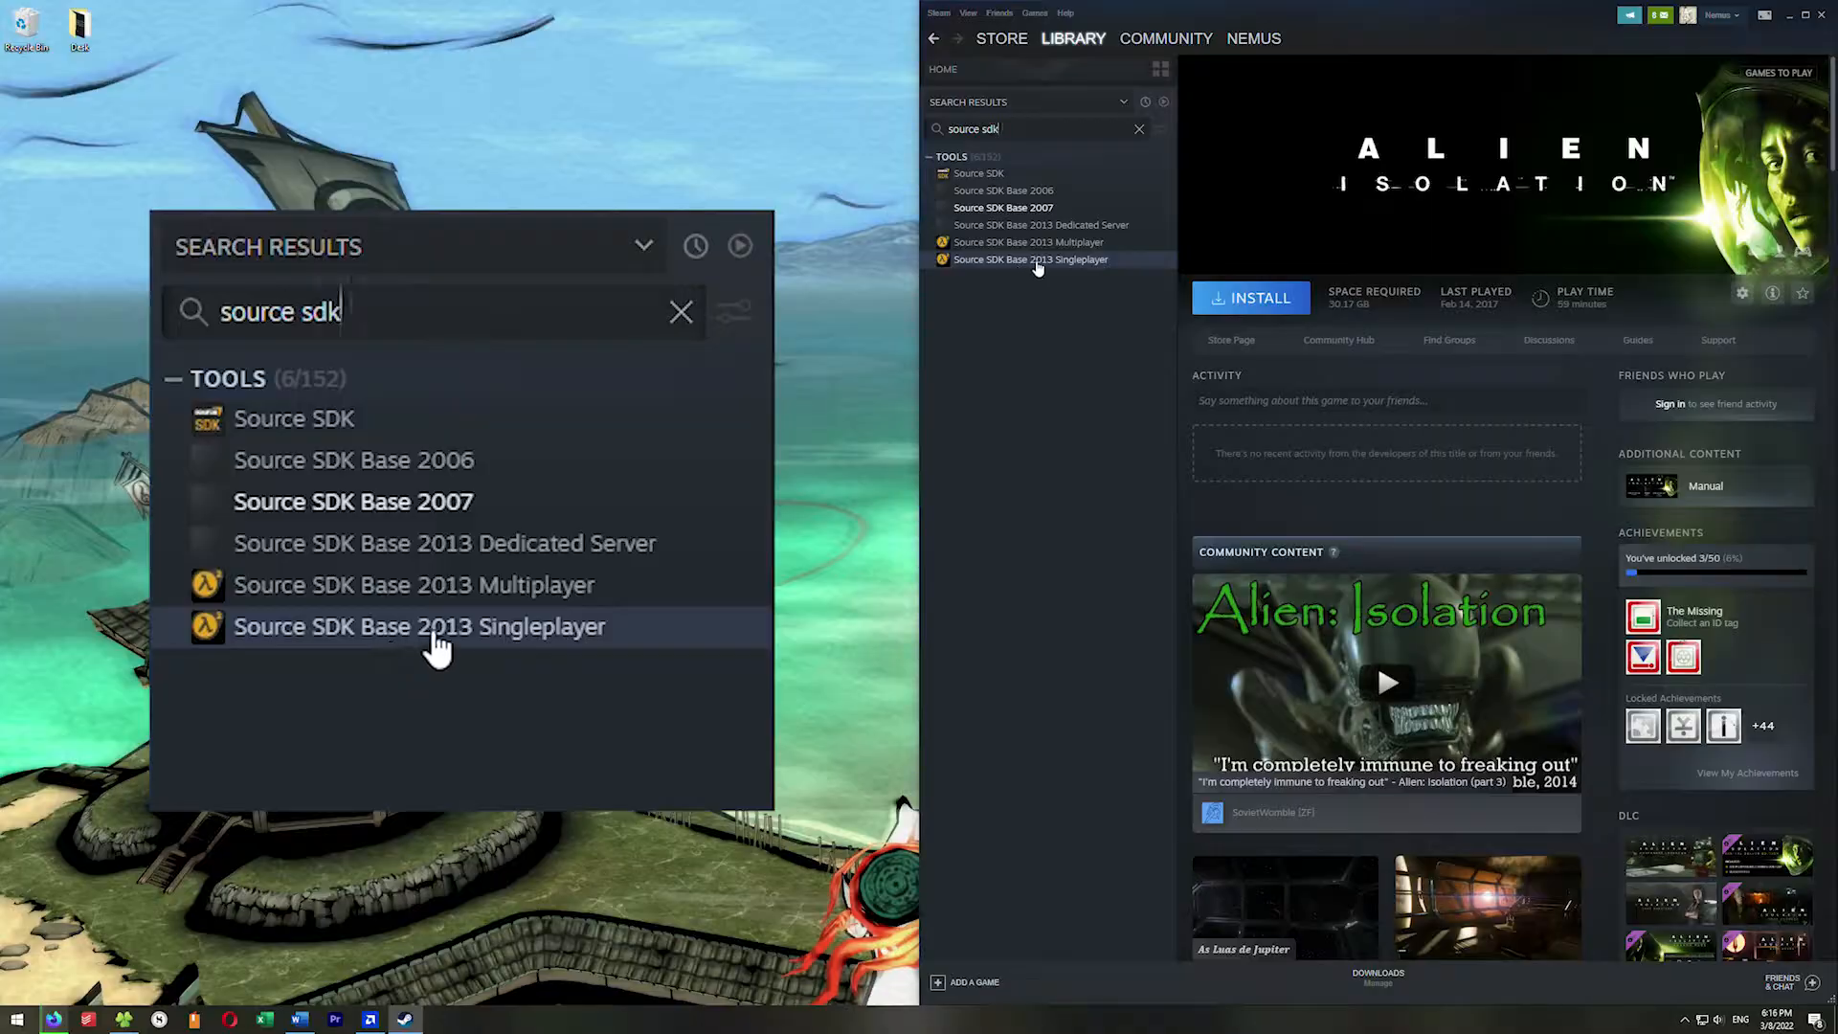
{"action": "left_click", "coordinate": [1029, 259]}
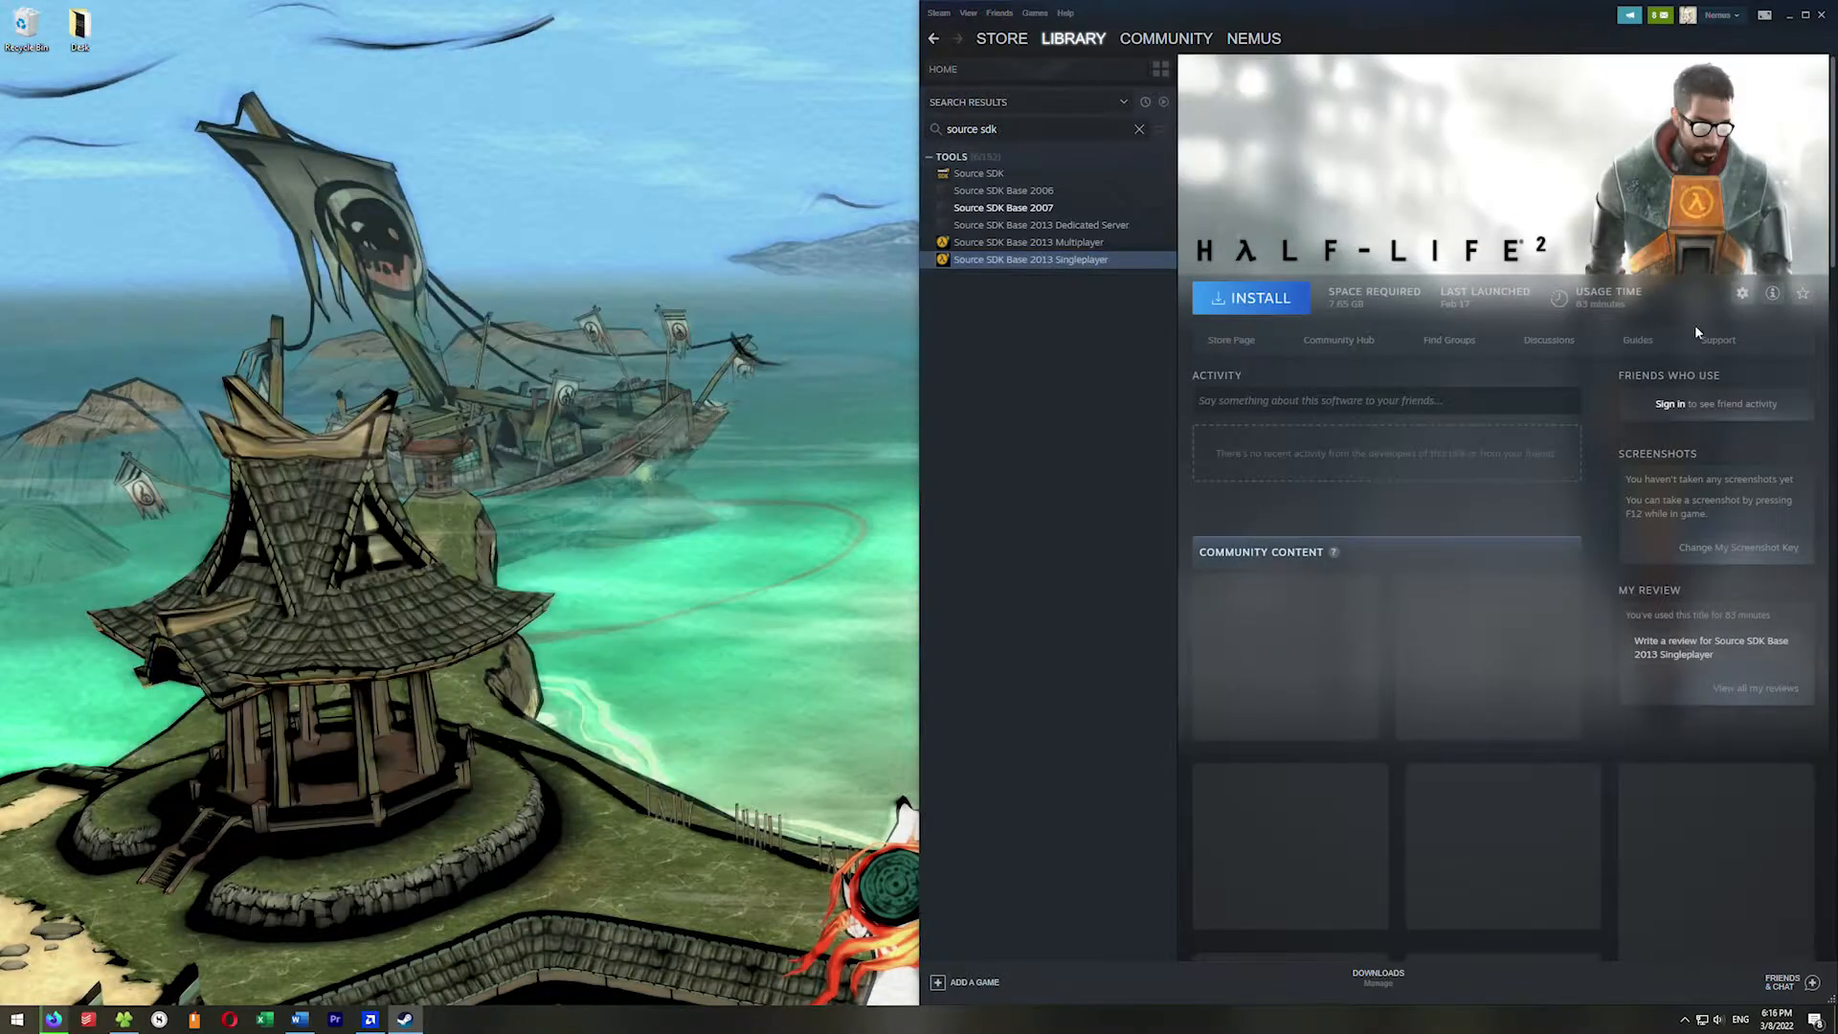
{"action": "mouse_move", "coordinate": [1249, 297]}
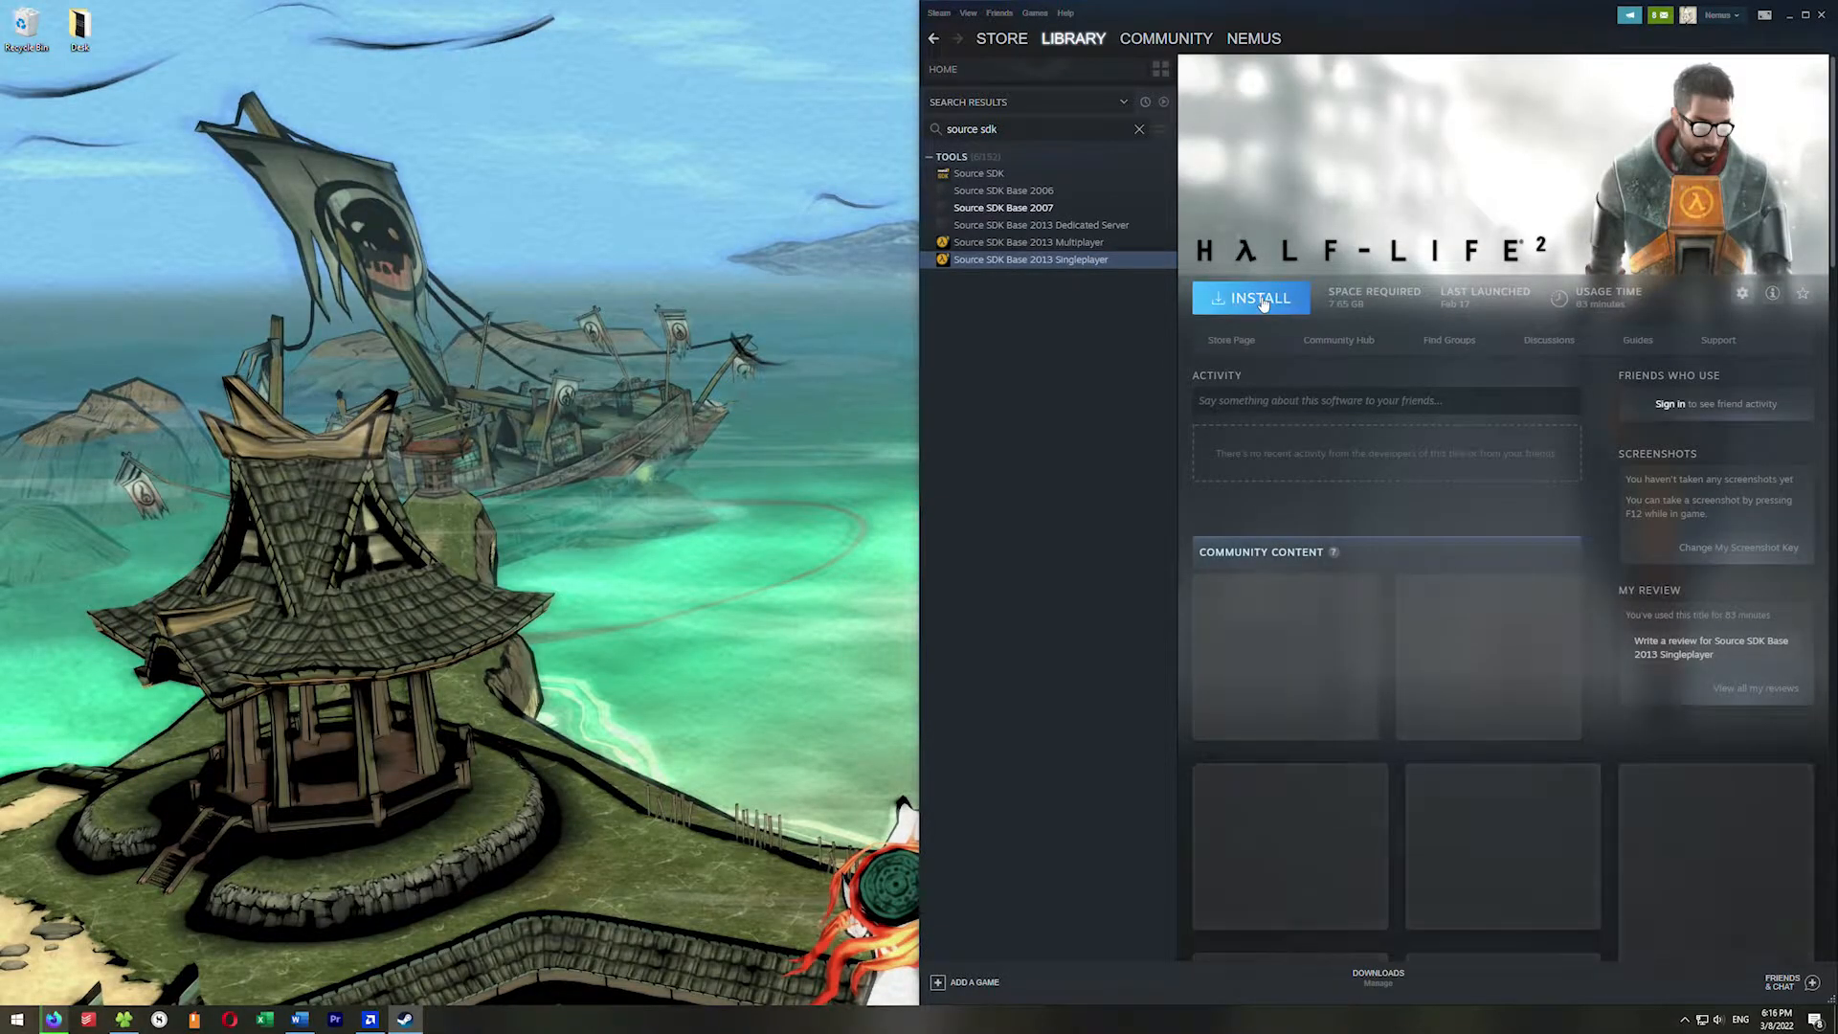
{"action": "left_click", "coordinate": [1249, 298]}
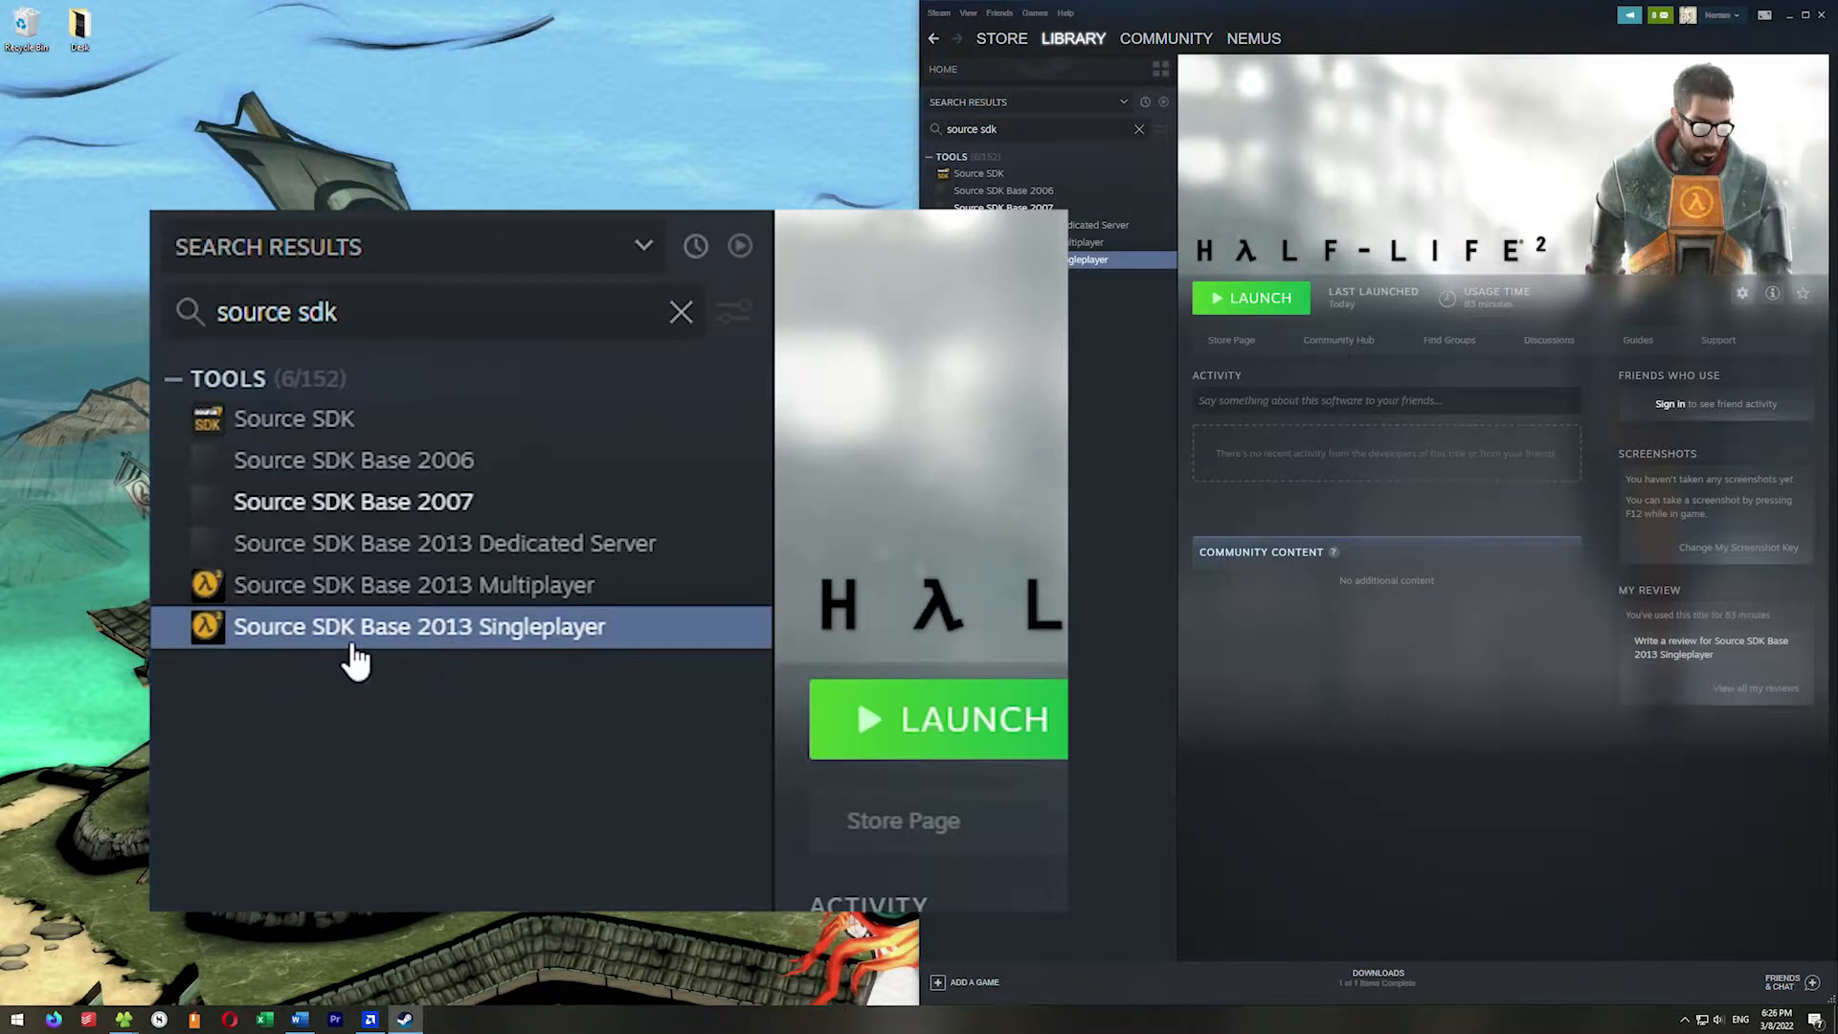
- Switch Source SDK Base 2013 Singleplayer to the 'upcoming - upcoming' beta branch
{"action": "right_click", "coordinate": [418, 626]}
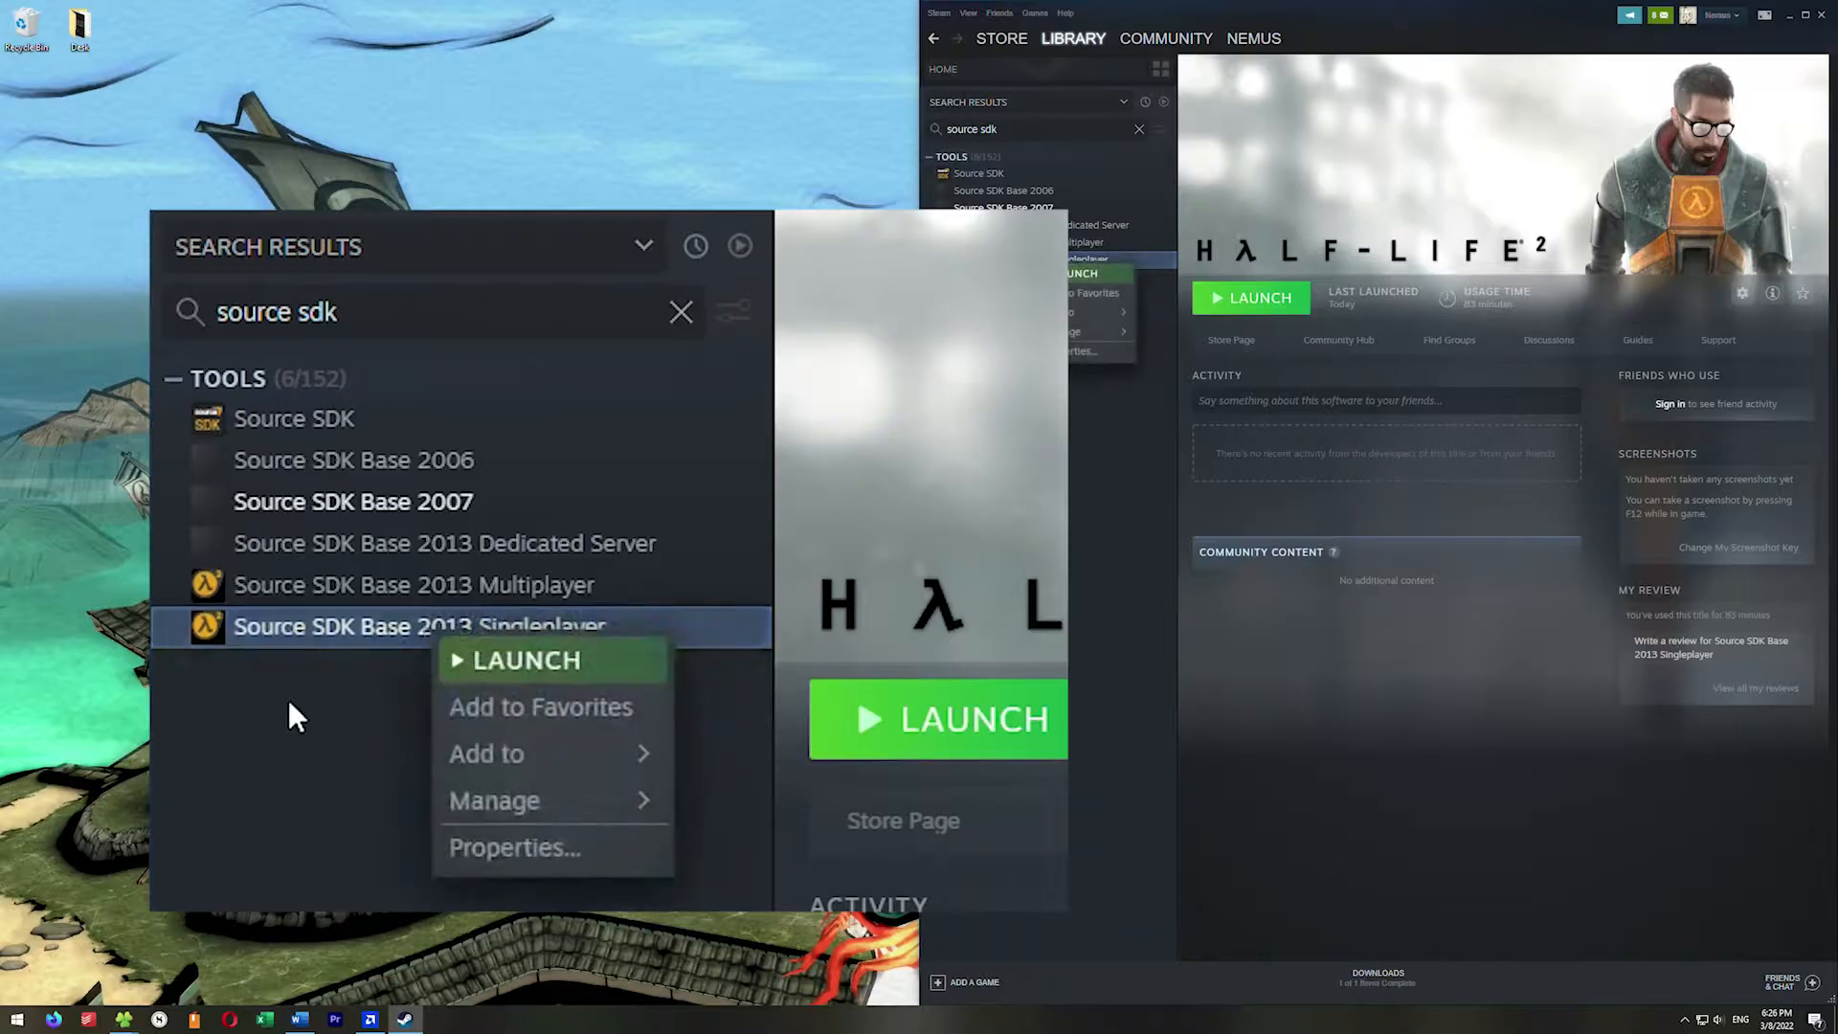
{"action": "left_click", "coordinate": [513, 846]}
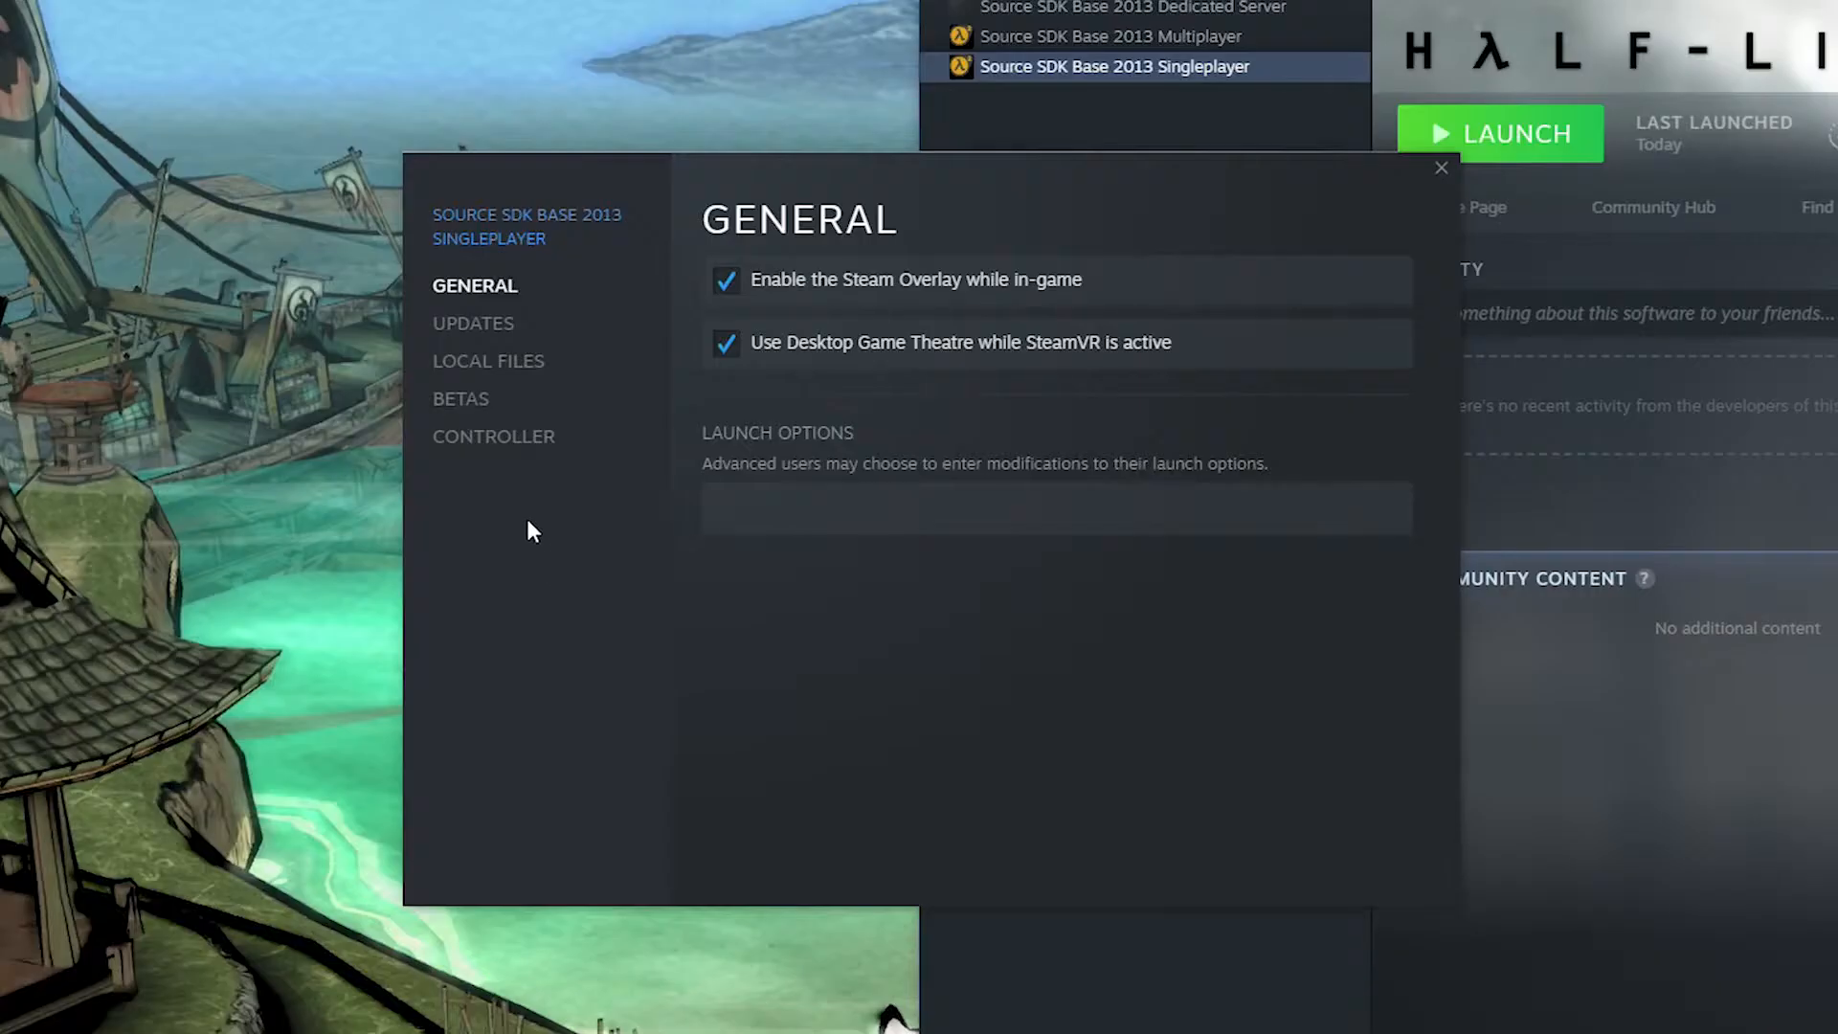
{"action": "left_click", "coordinate": [460, 398]}
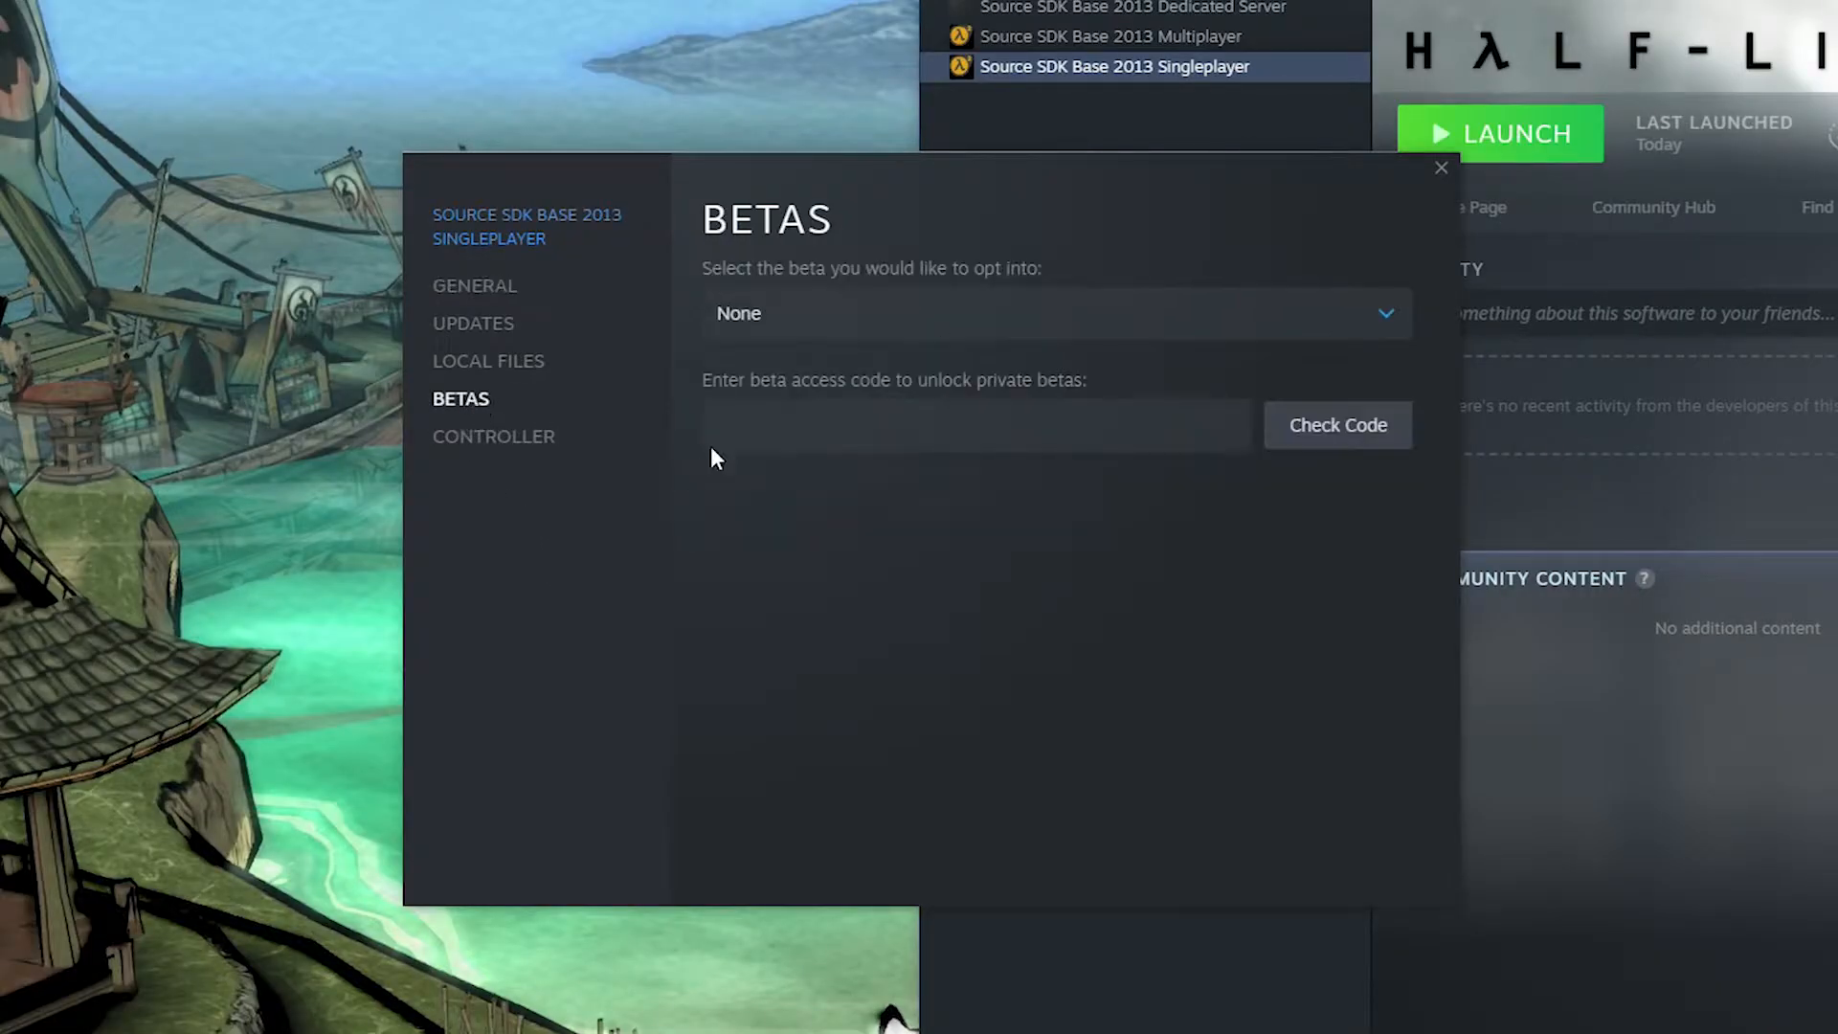
{"action": "mouse_move", "coordinate": [1197, 339]}
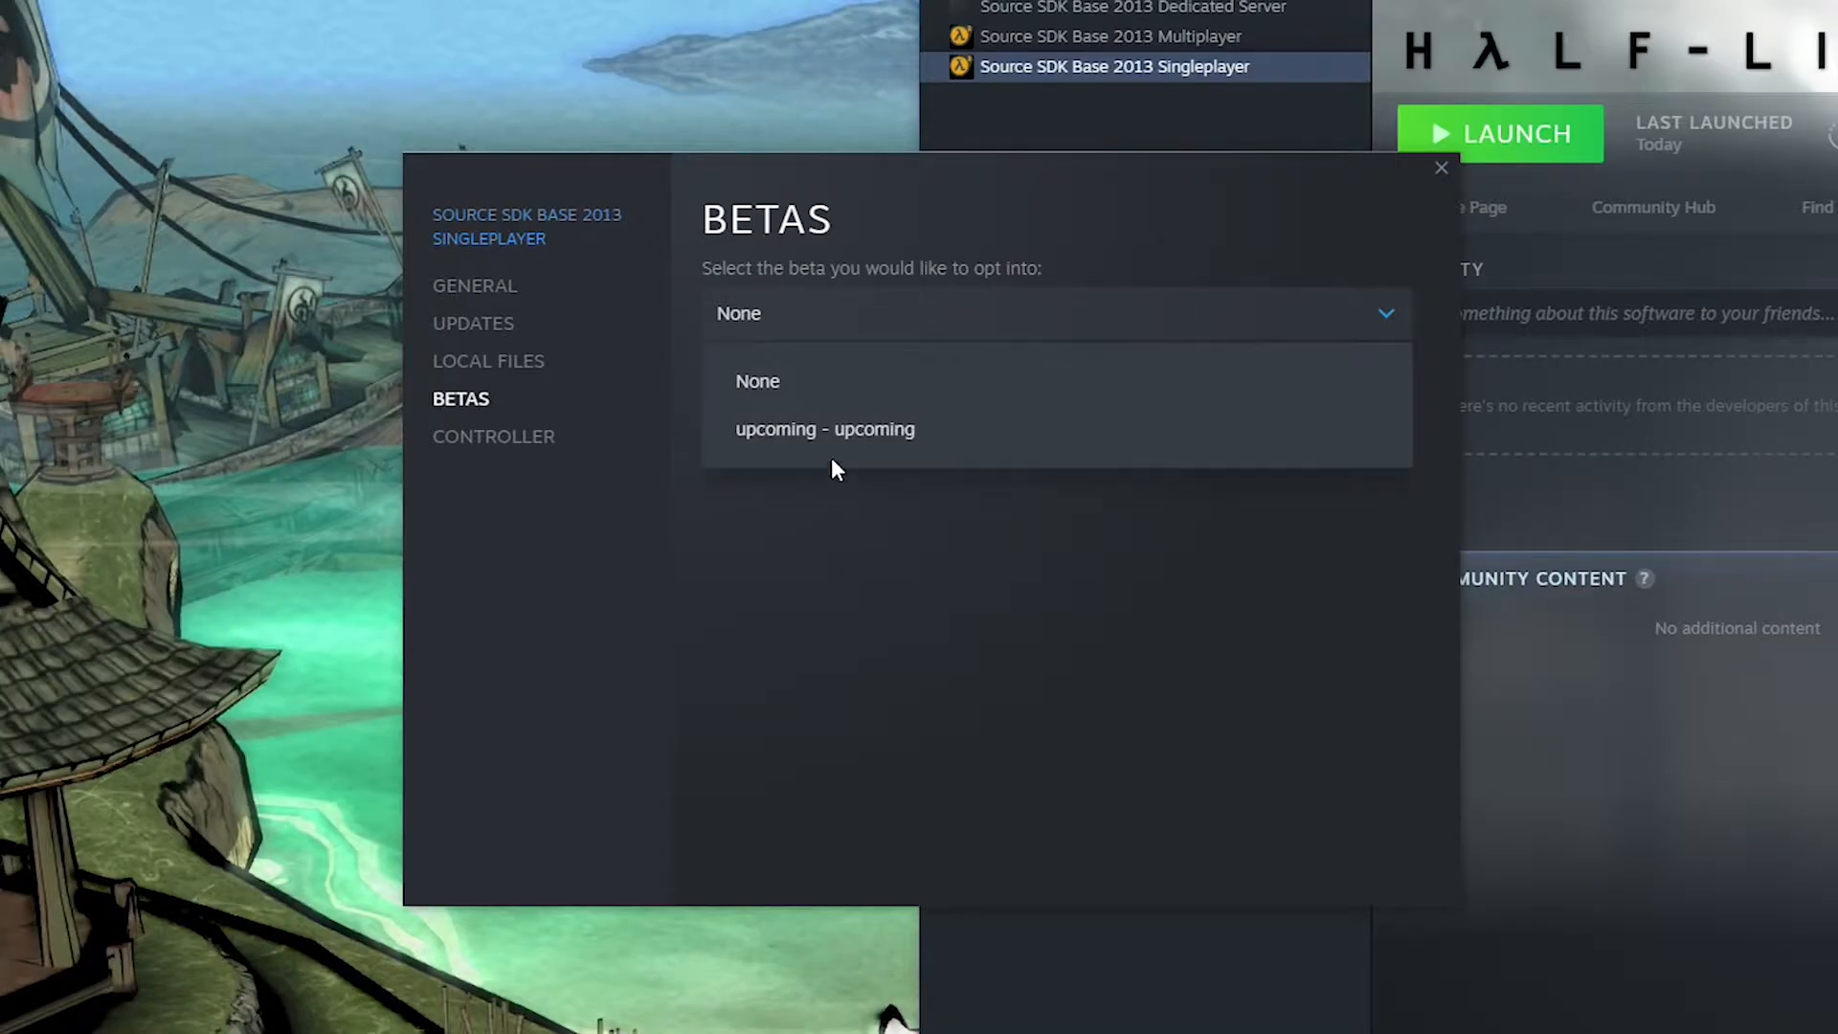
{"action": "left_click", "coordinate": [824, 429]}
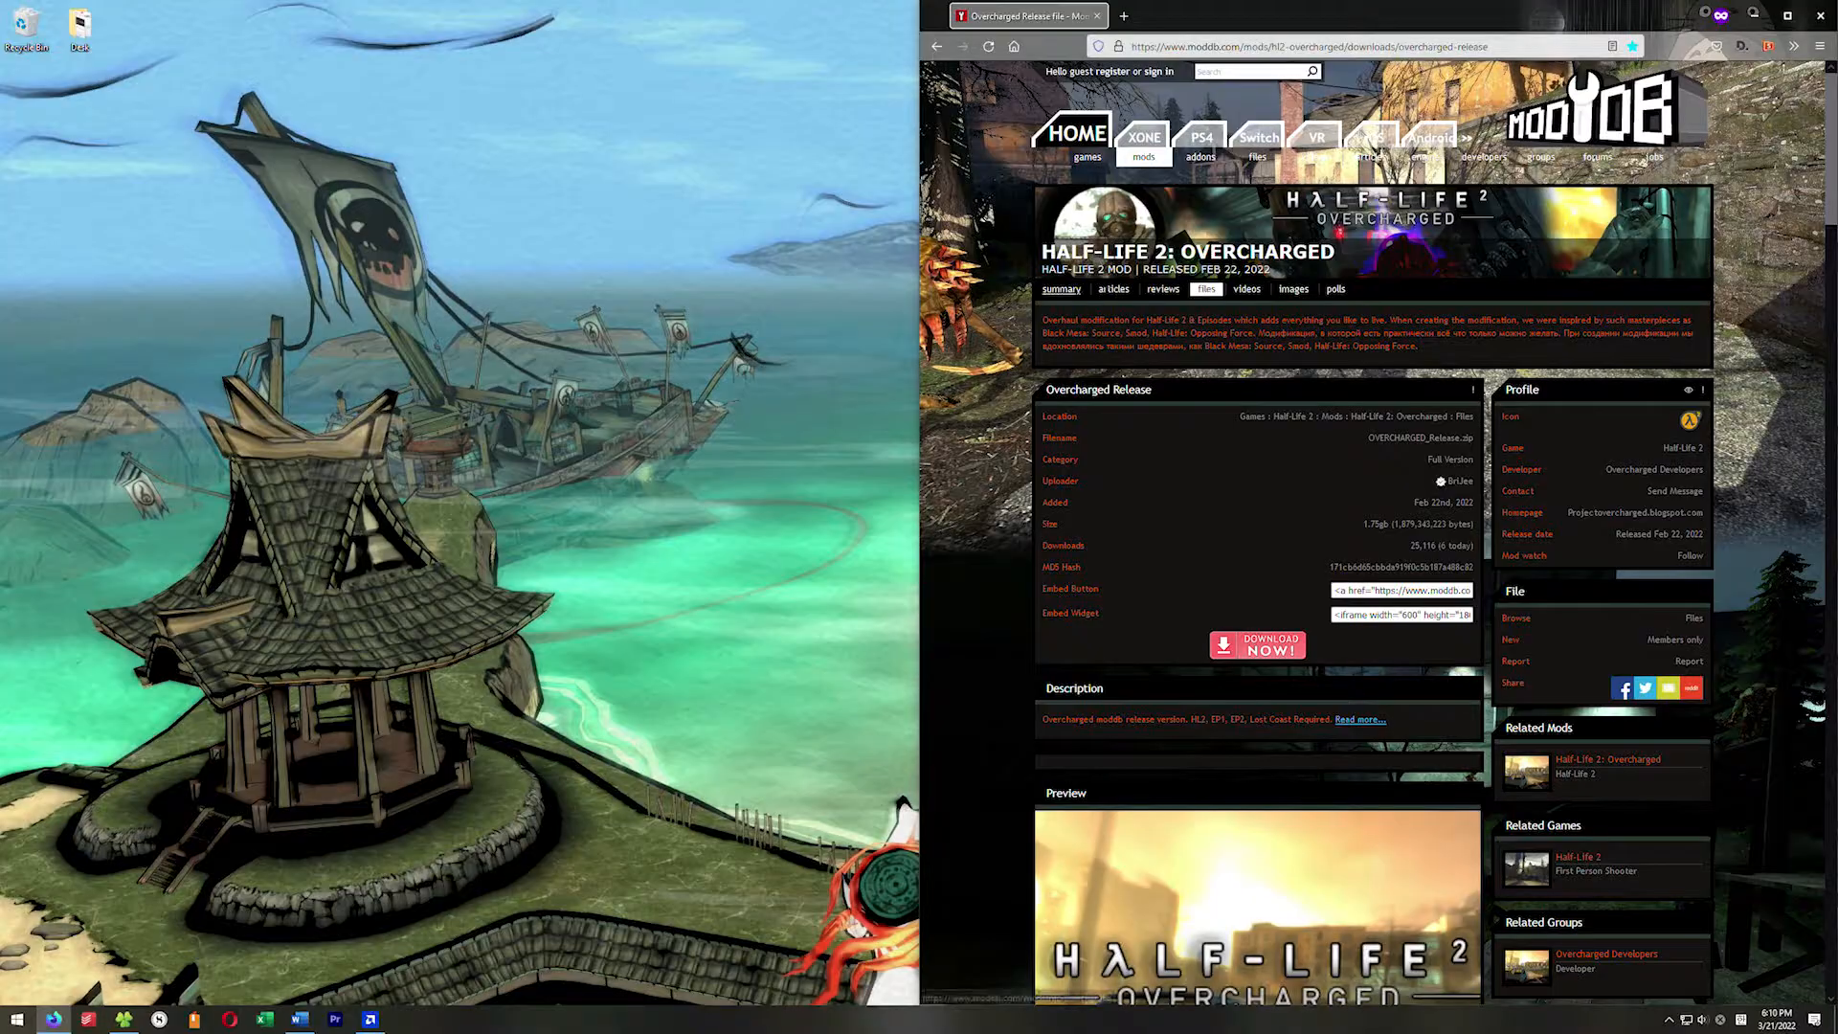
- Download the Overcharged Release archive from ModDB with DOWNLOAD NOW!
{"action": "left_click", "coordinate": [1255, 646]}
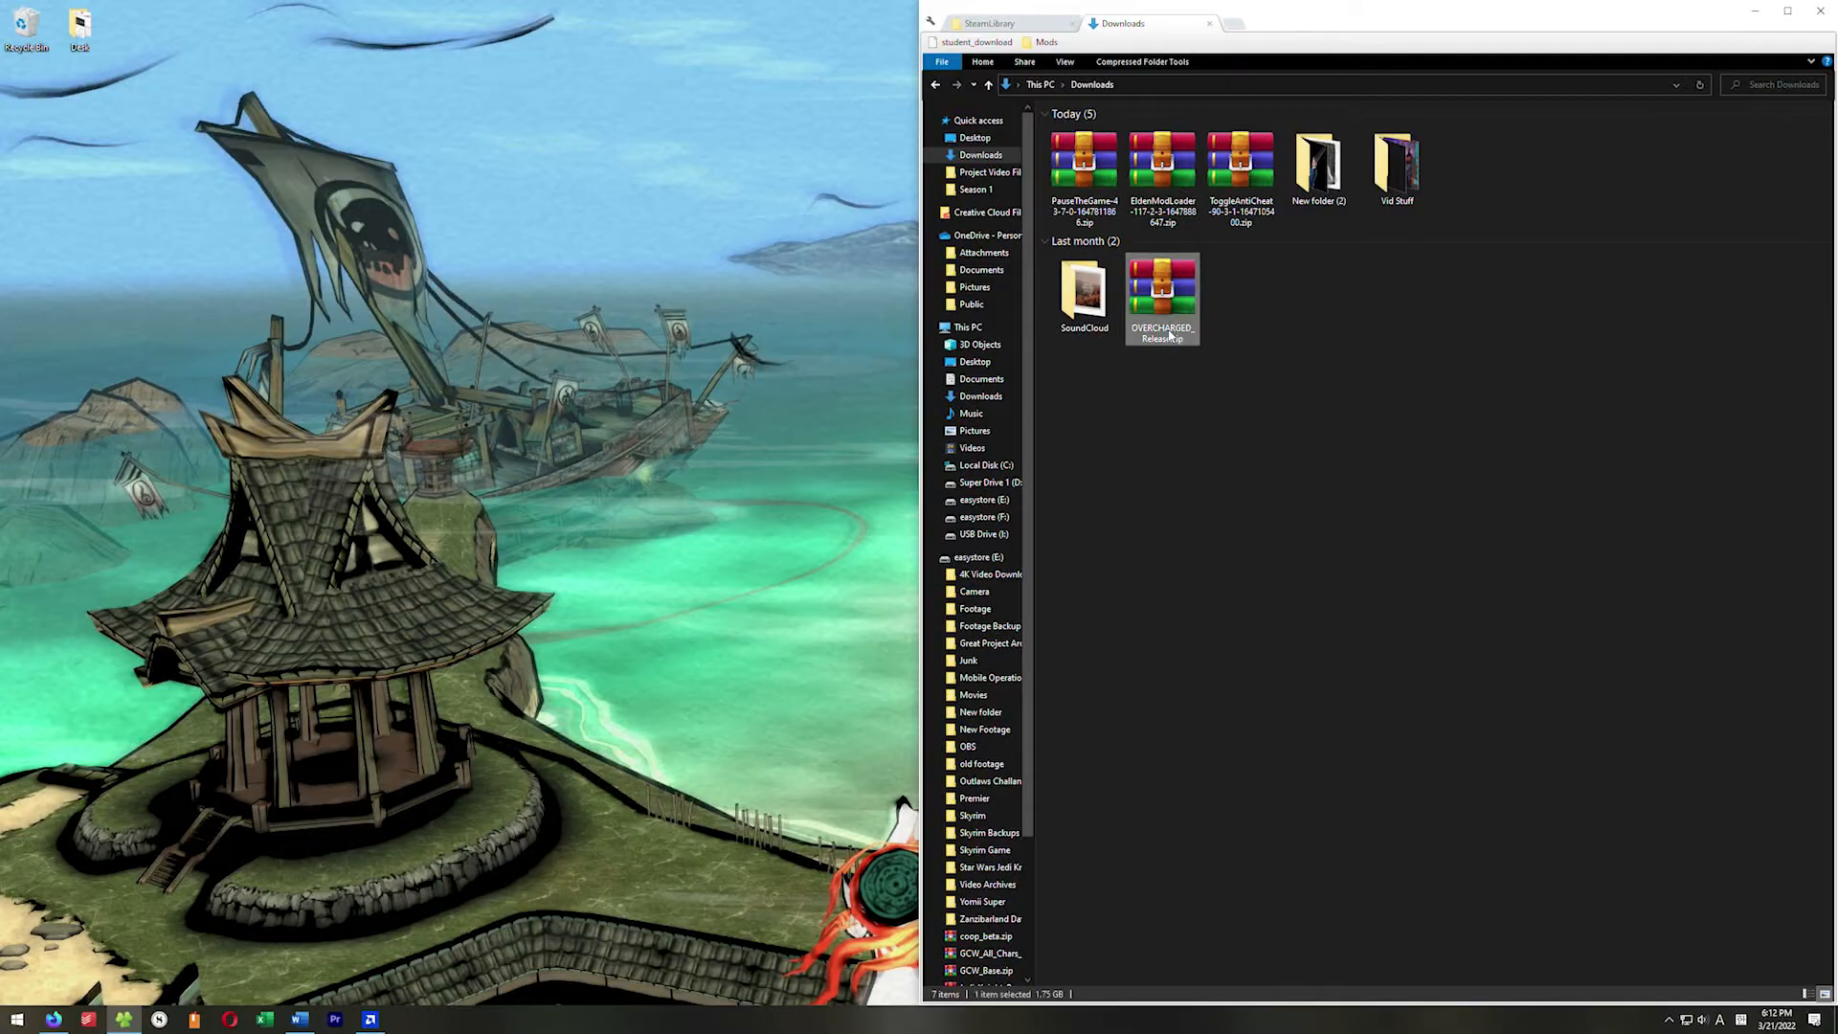
- Open OVERCHARGED_Release.zip and navigate to SteamLibrary's steamapps\sourcemods folder
{"action": "double_click", "coordinate": [1161, 291]}
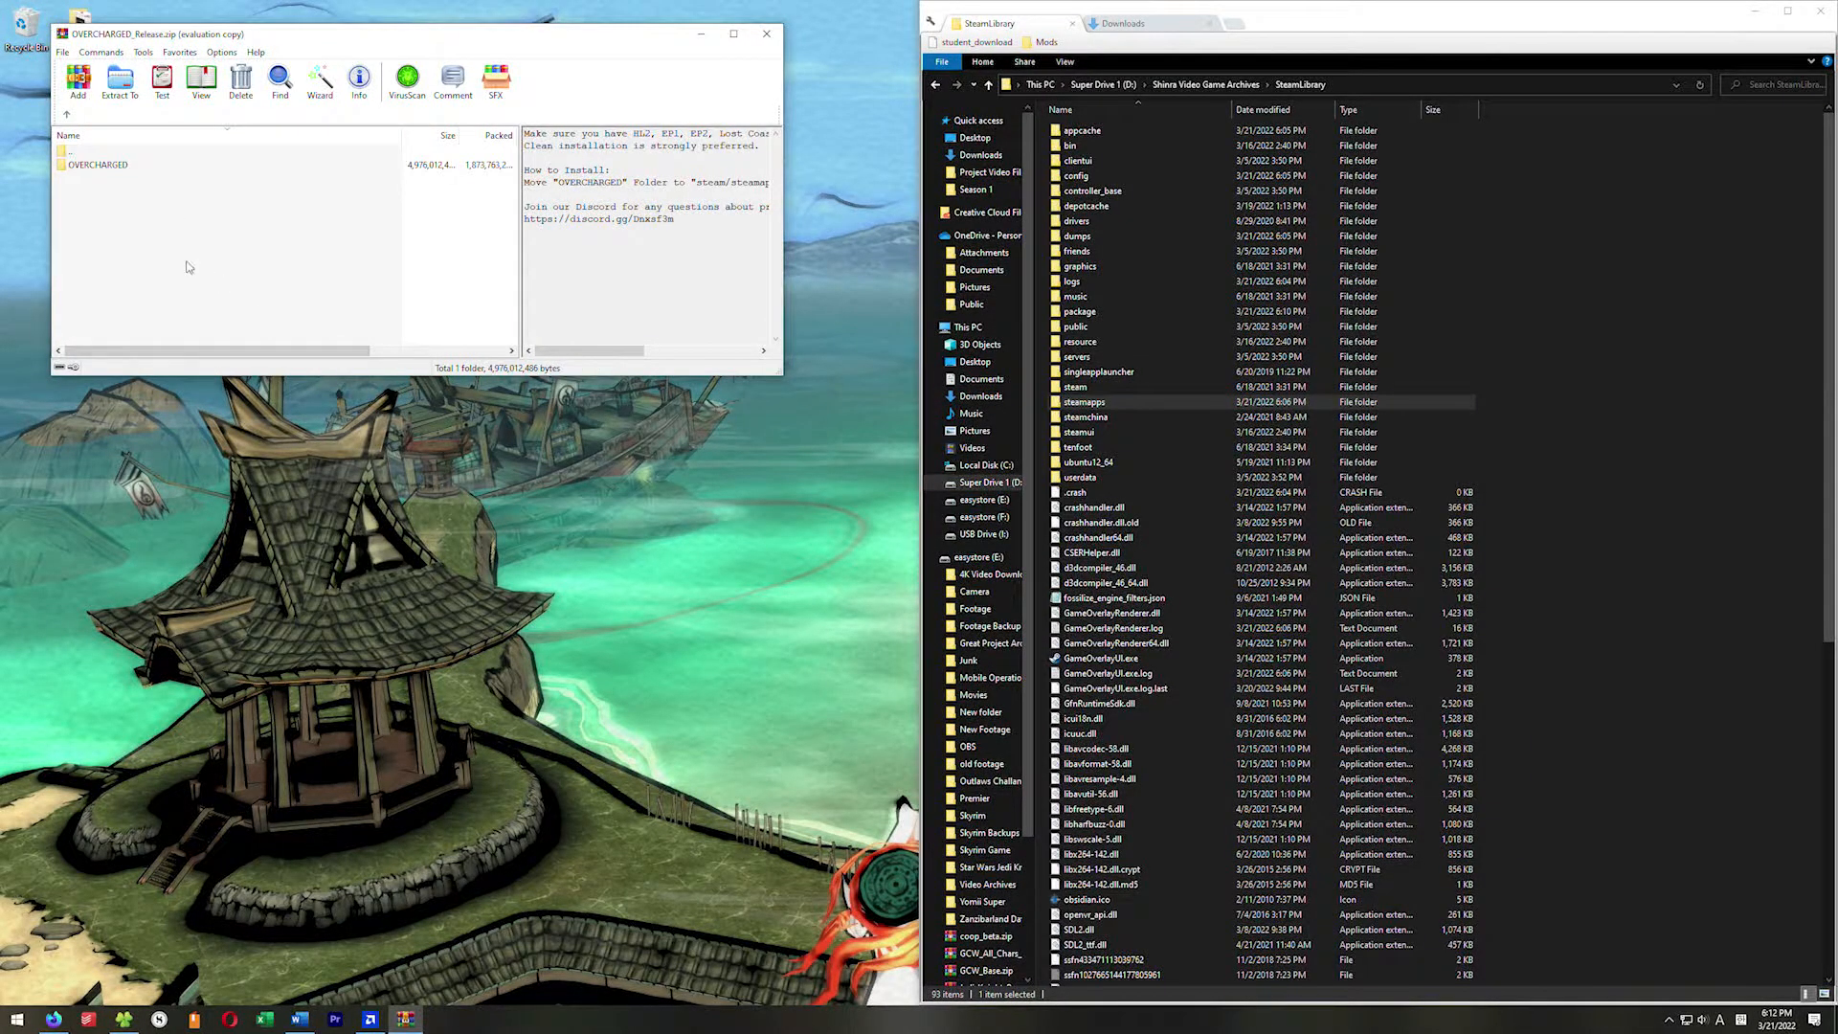
{"action": "left_click", "coordinate": [98, 164]}
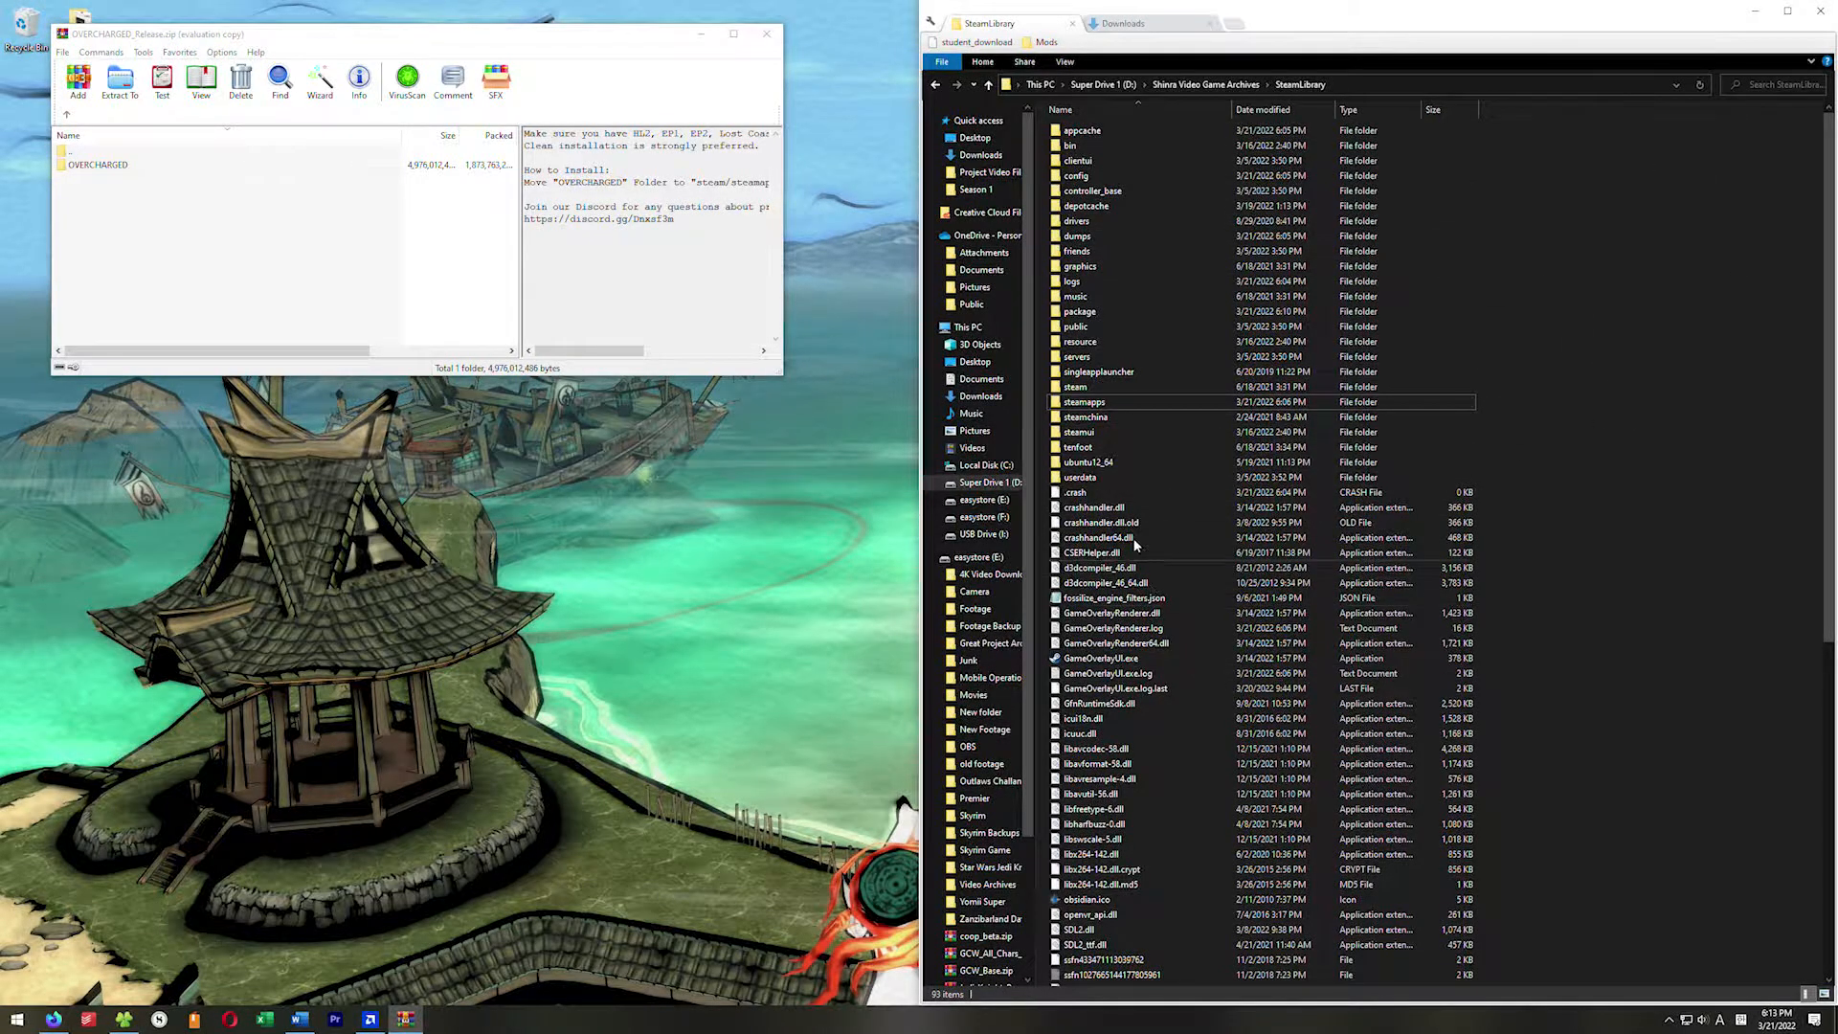
{"action": "double_click", "coordinate": [1082, 402]}
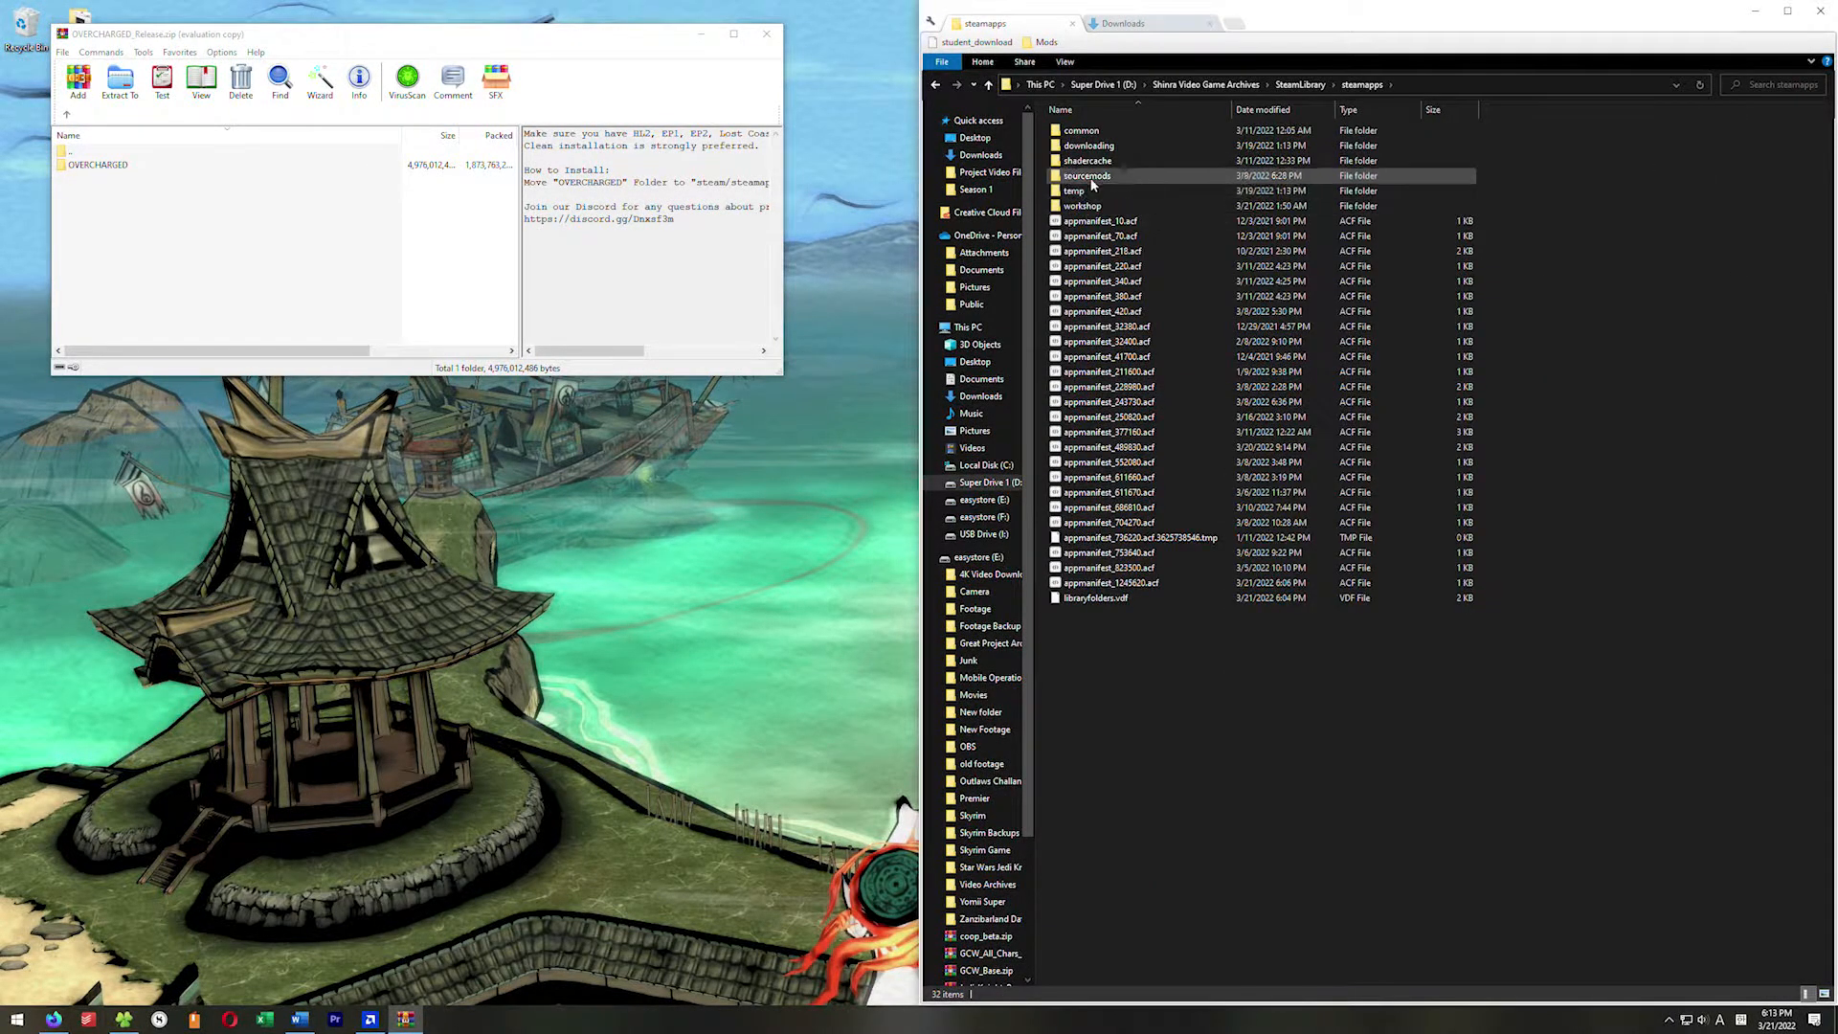
{"action": "double_click", "coordinate": [1086, 174]}
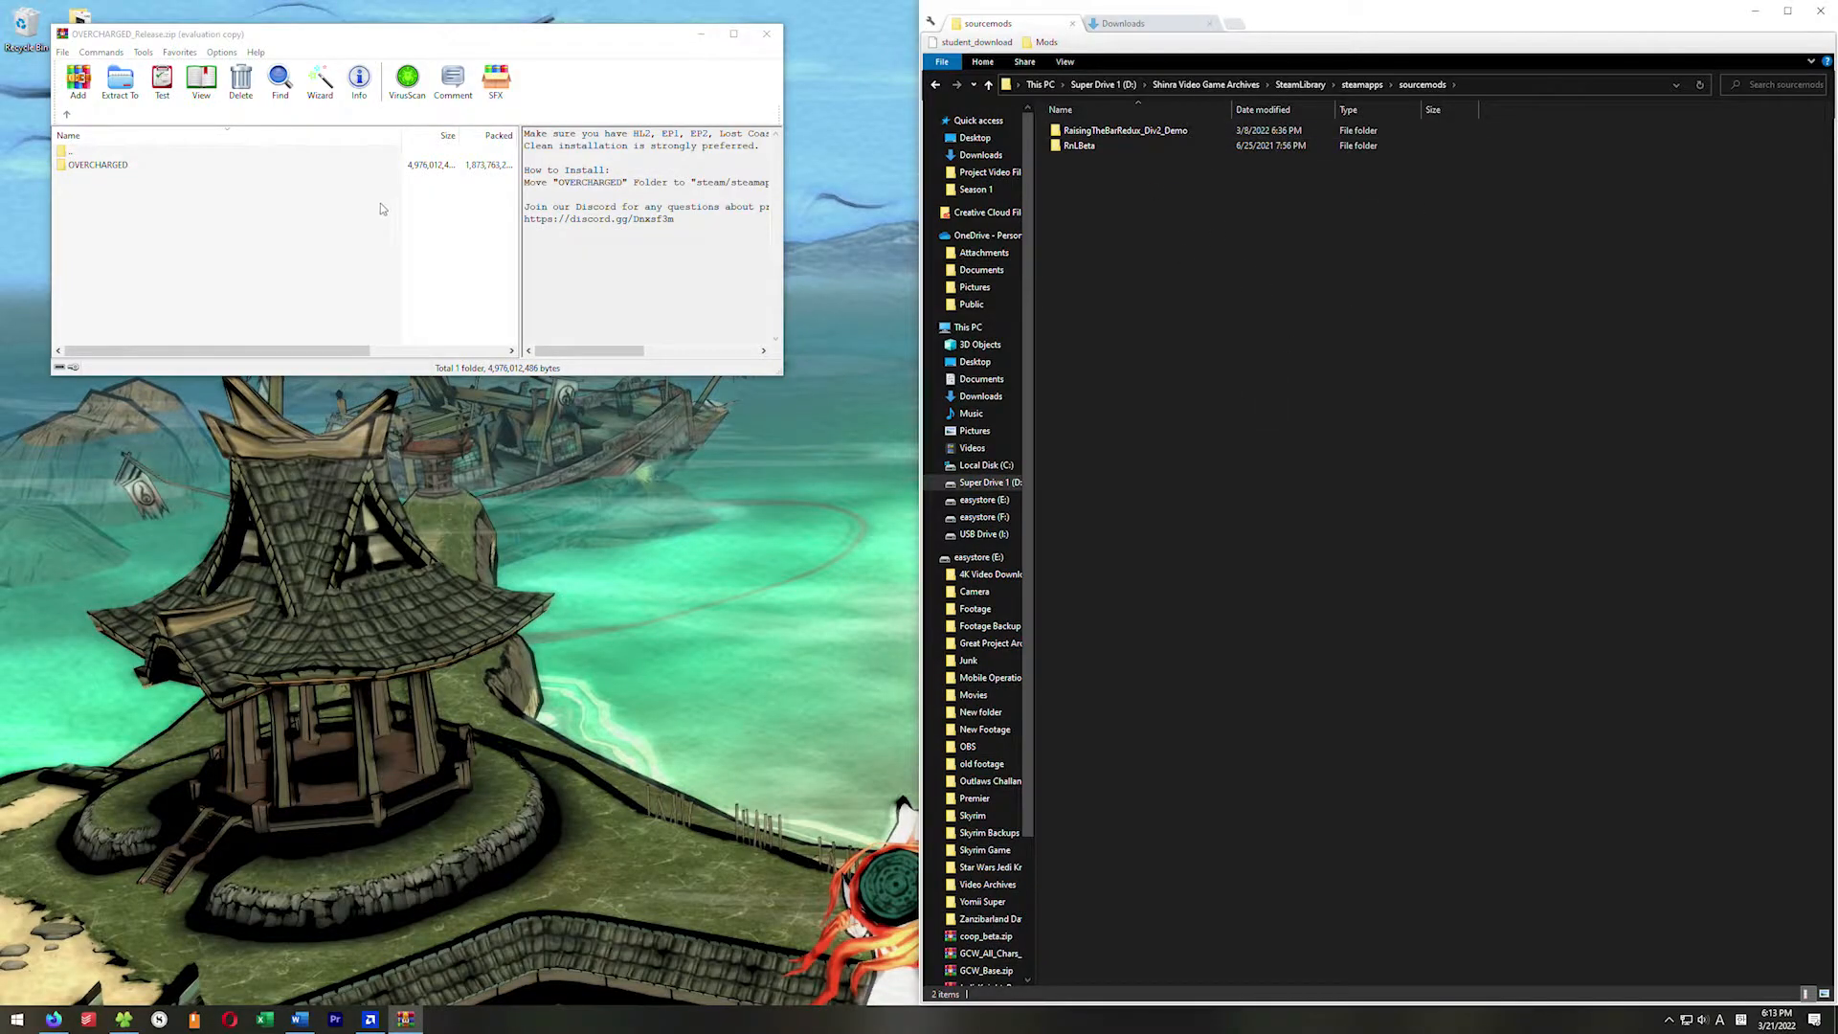
{"action": "left_click", "coordinate": [119, 83]}
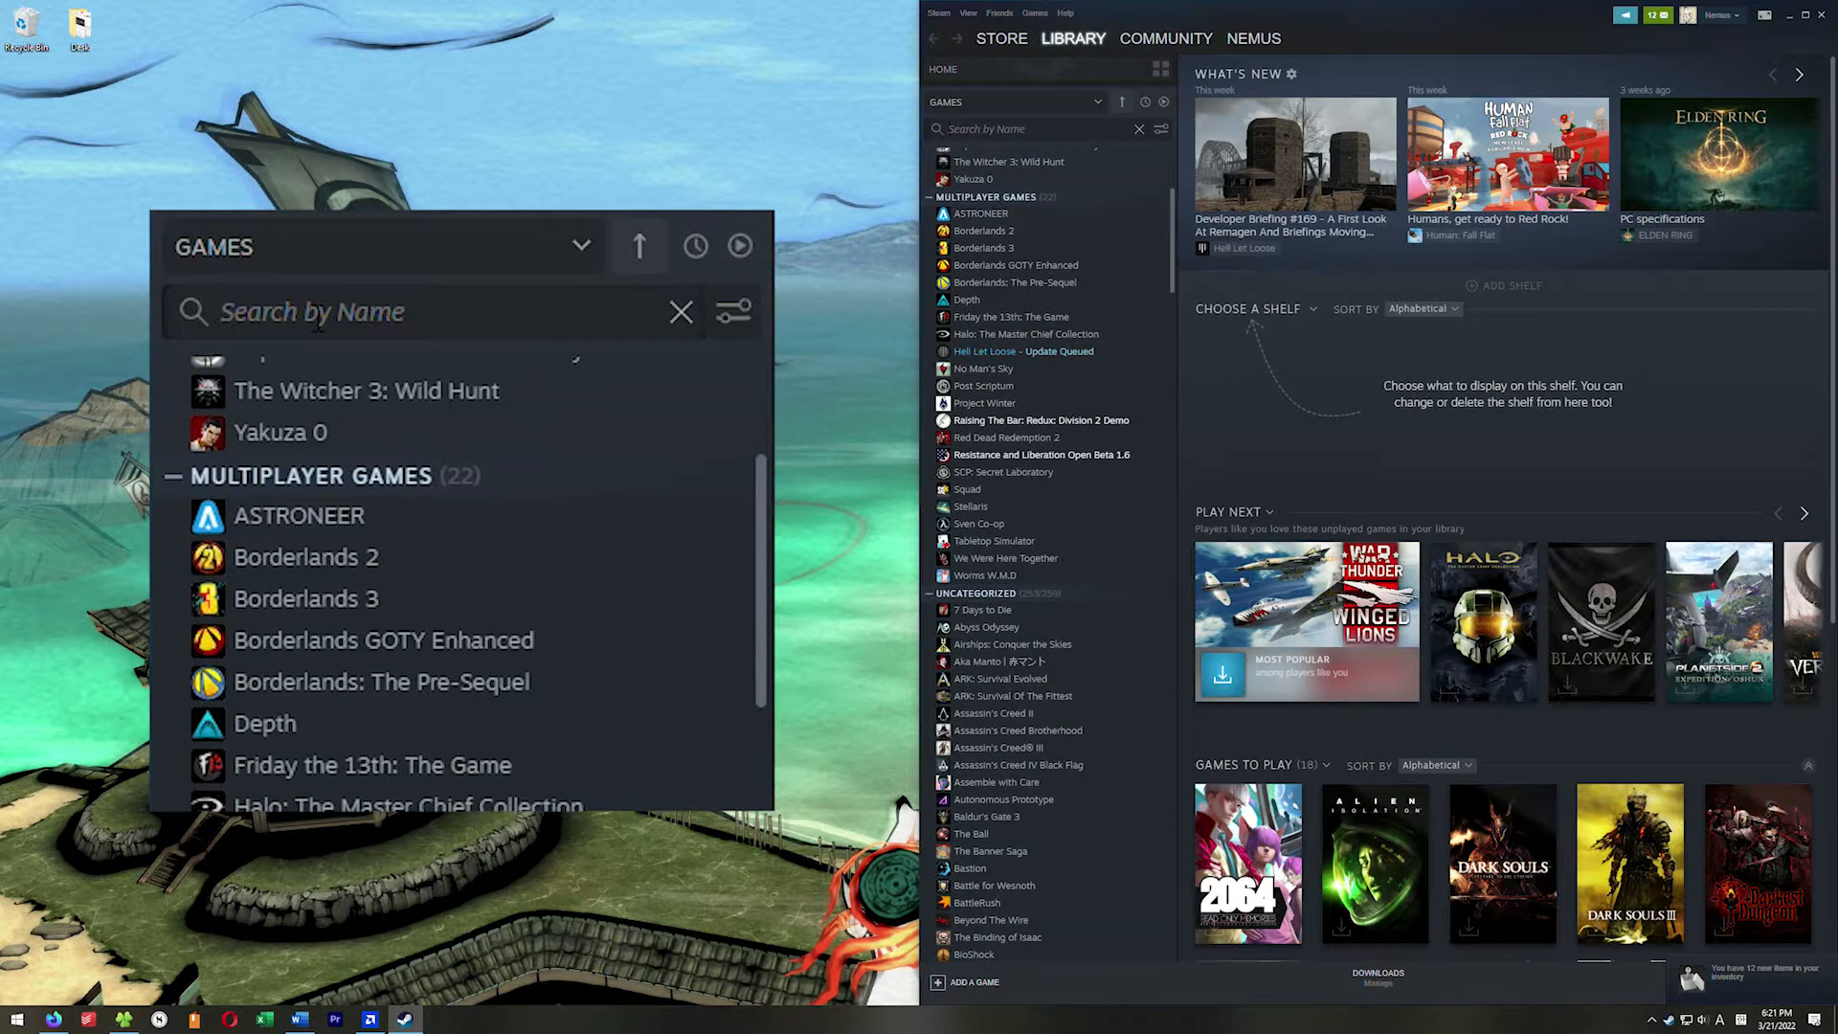
- Search the library for 'Hal' and open the Half-Life 2: OVERCHARGED page
{"action": "type", "text": "Half"}
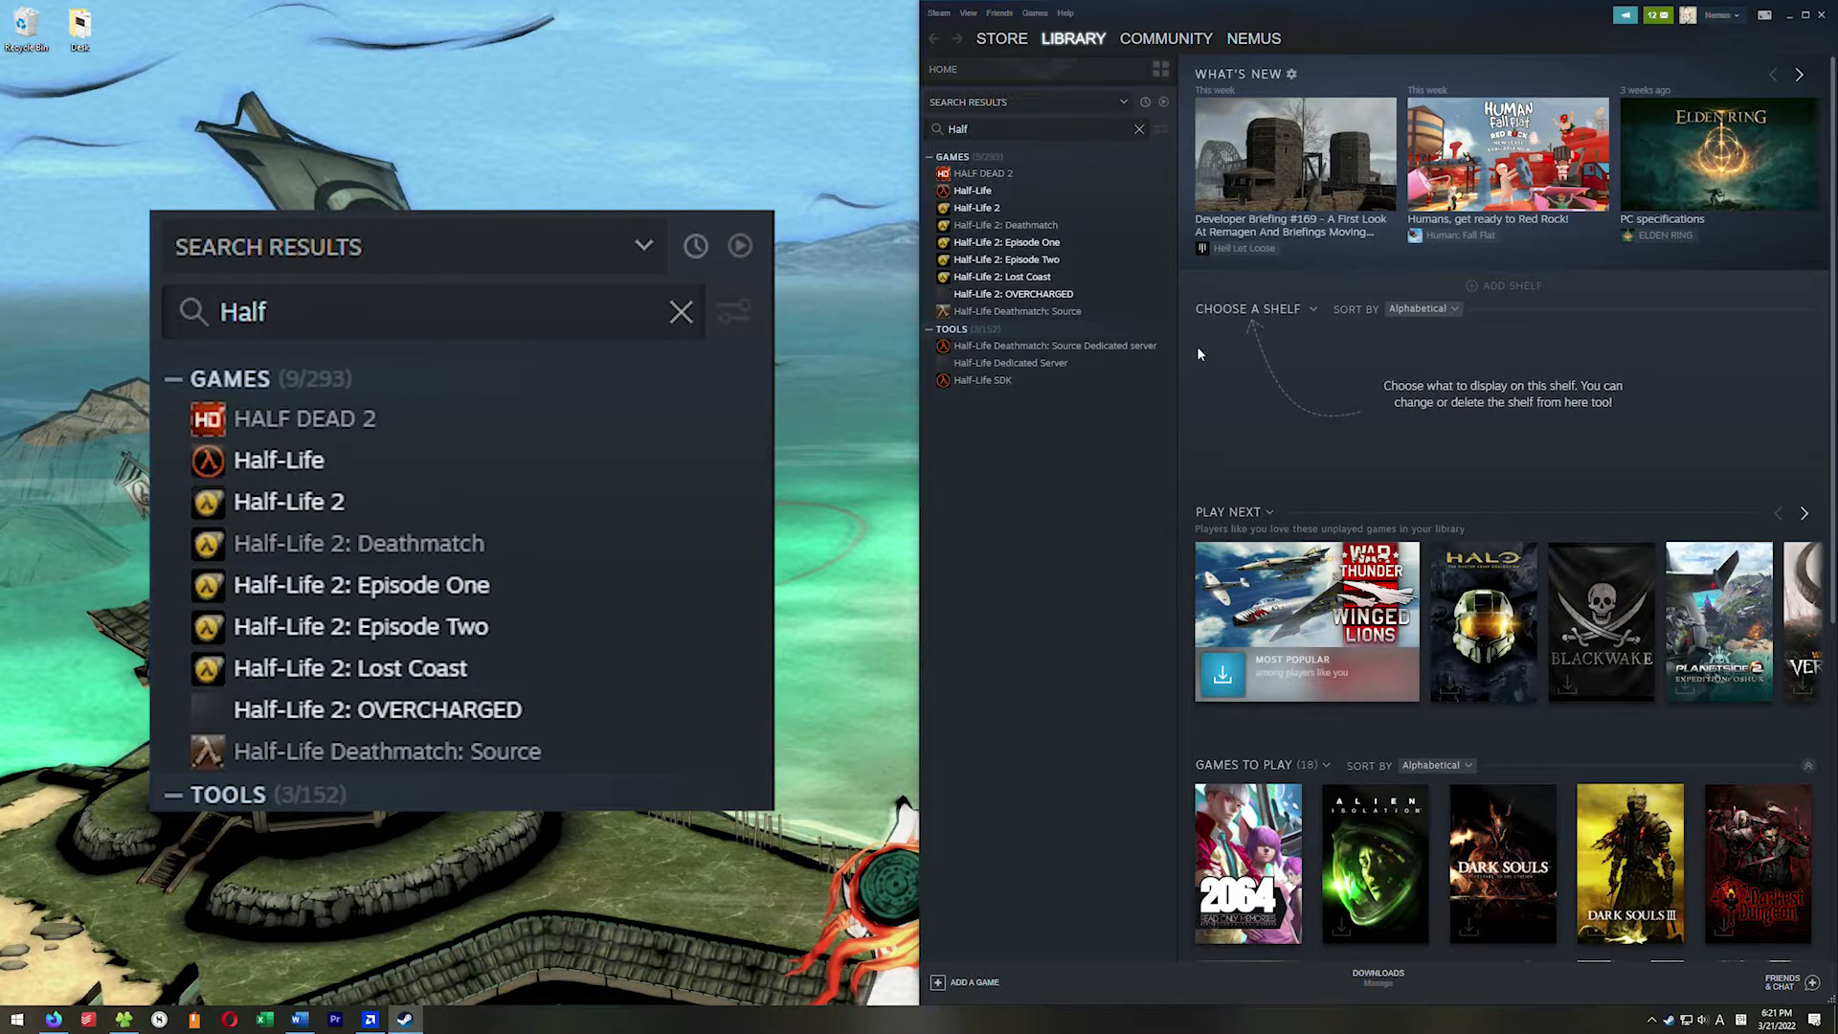
{"action": "left_click", "coordinate": [377, 709]}
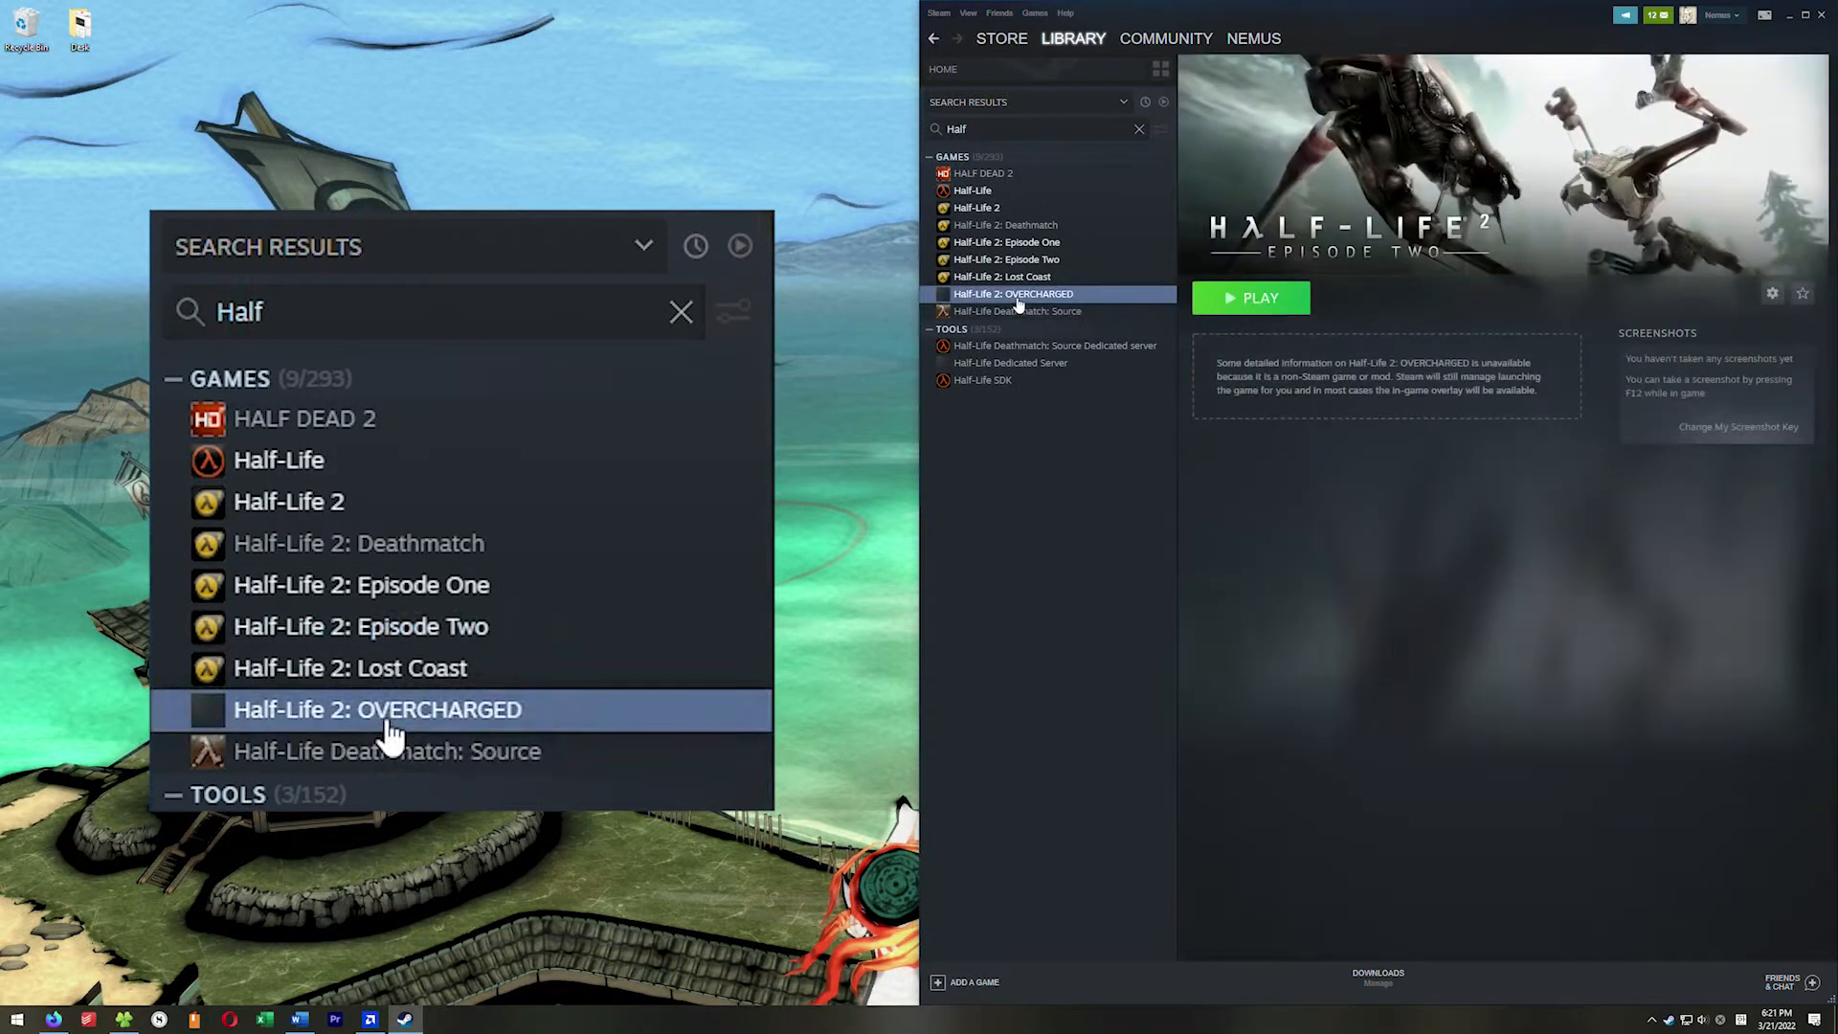